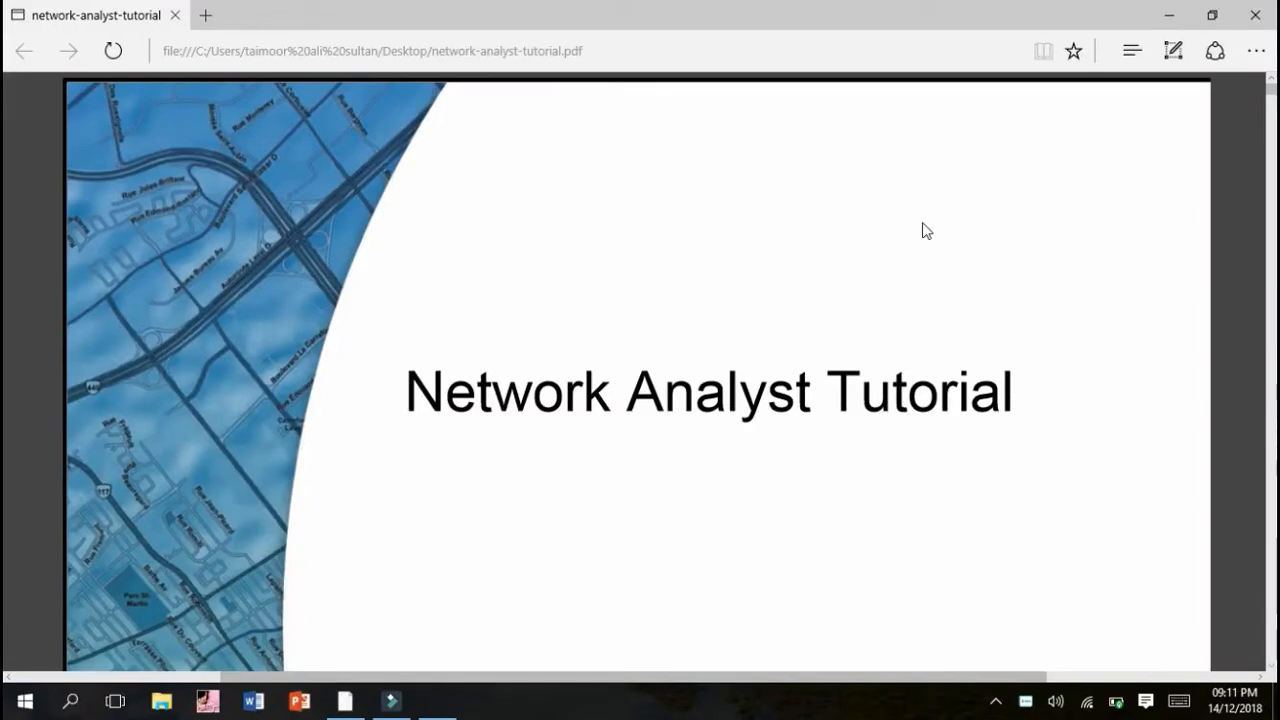
# Step: View the empty Untitled ArcMap document, then return to the tutorial PDF's contents page
pyautogui.click(996, 698)
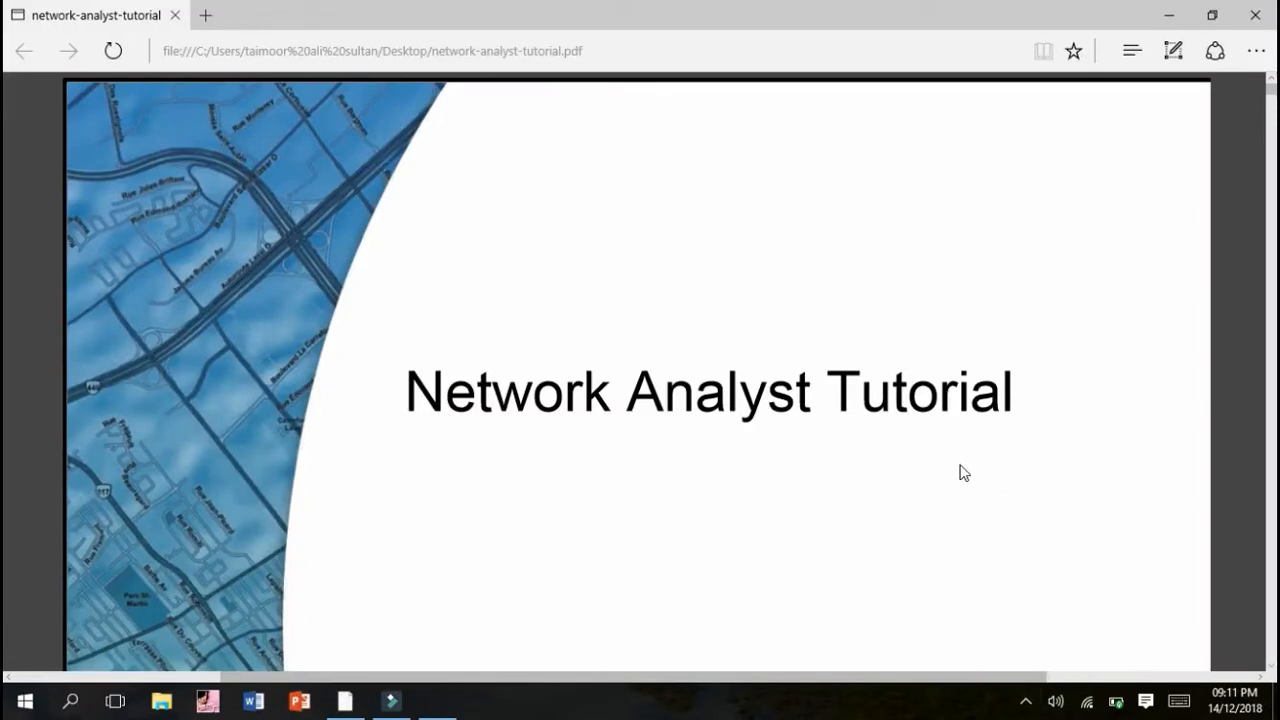
pyautogui.moveTo(362, 700)
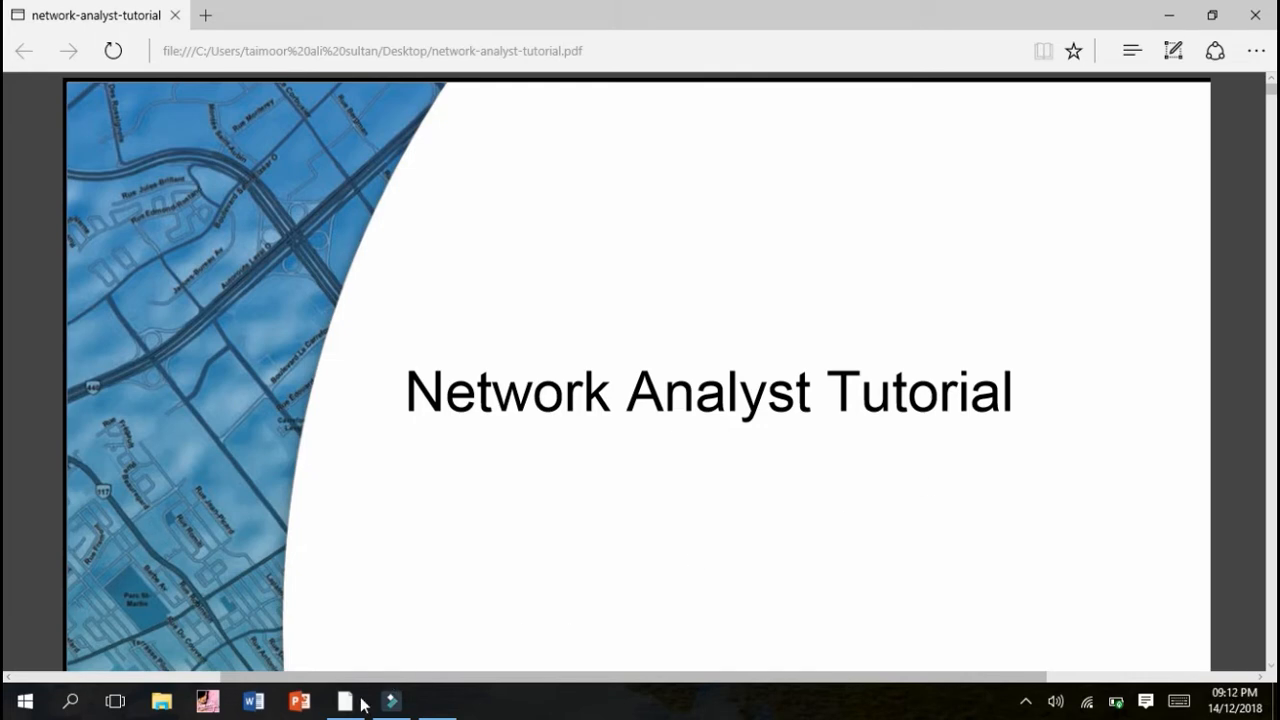
pyautogui.rightClick(346, 699)
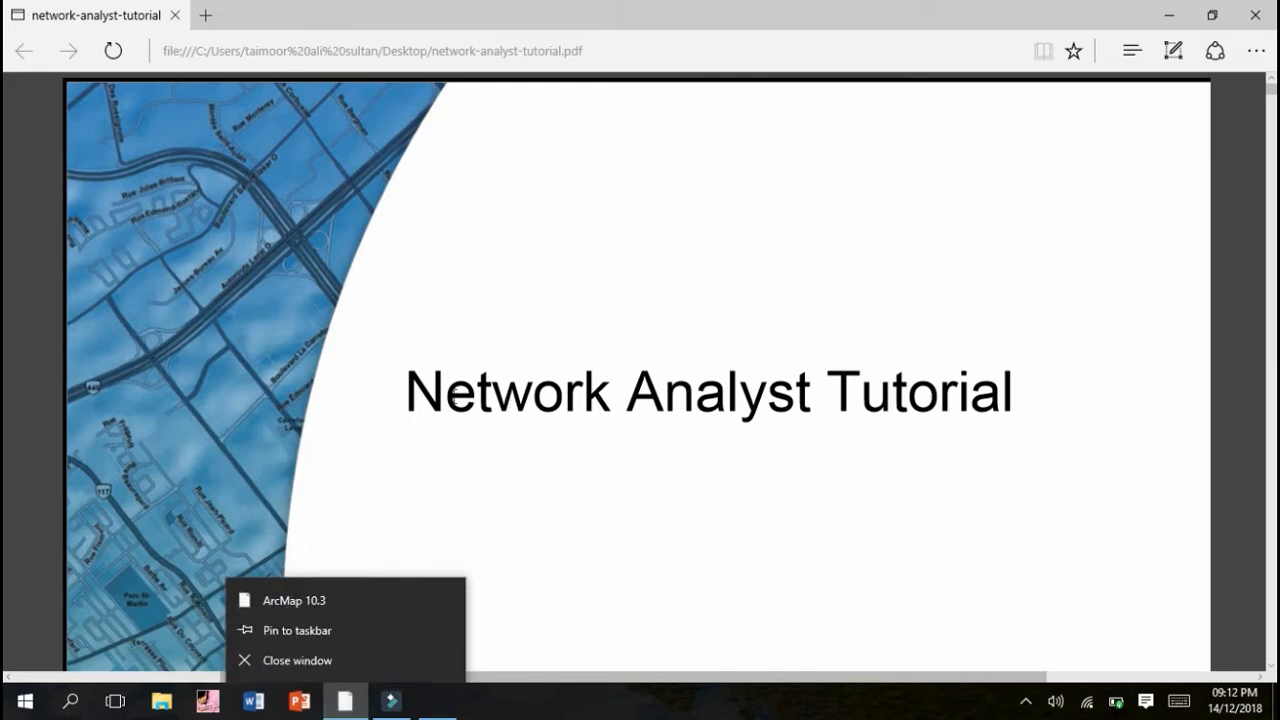
pyautogui.click(293, 600)
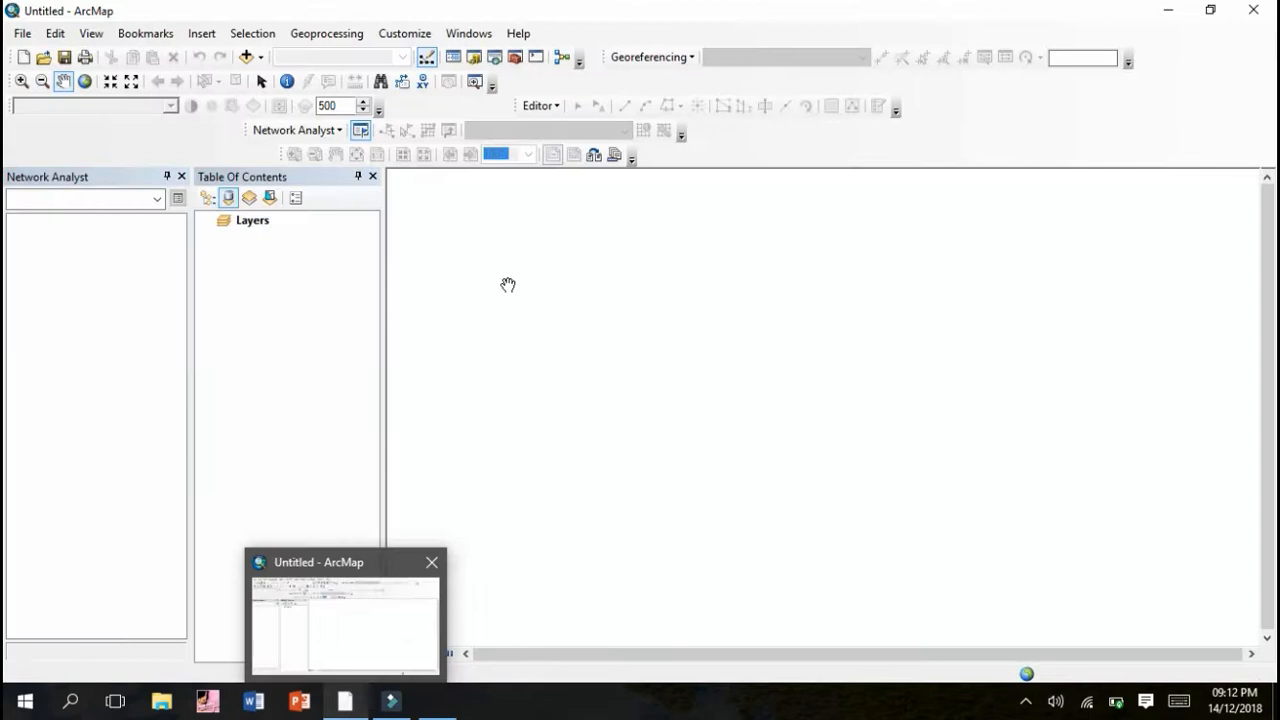
pyautogui.moveTo(509, 58)
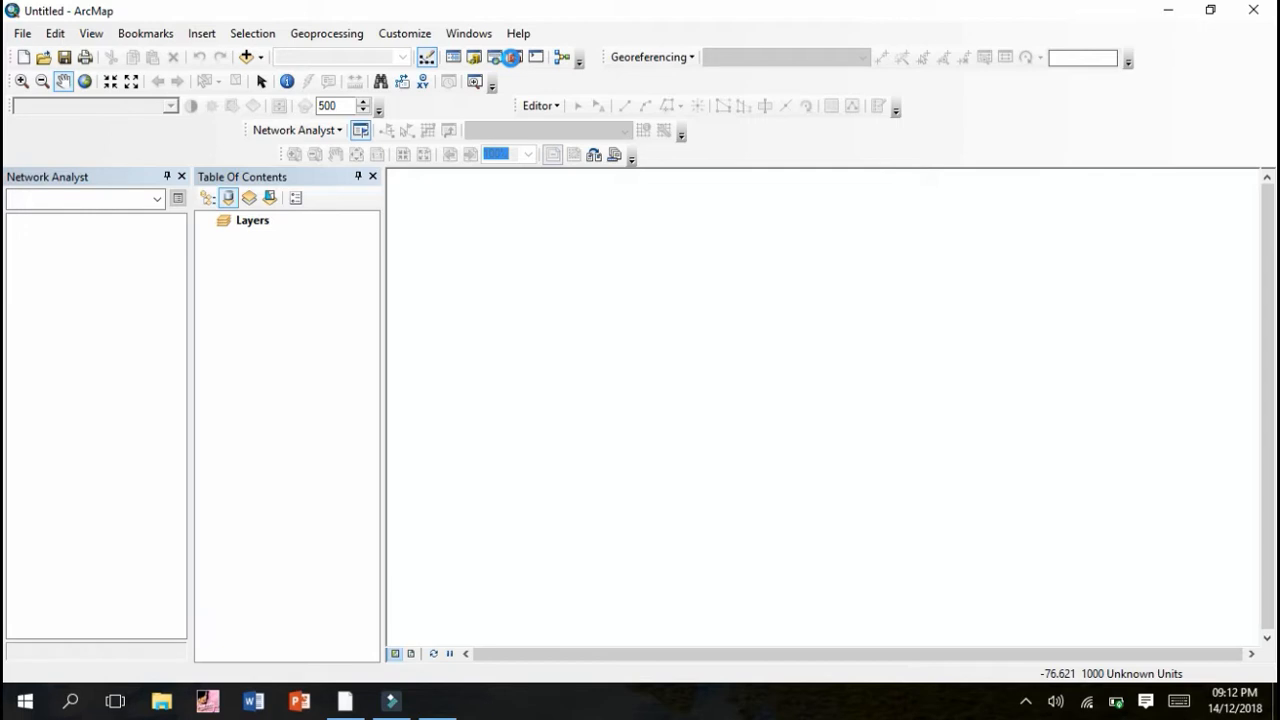
pyautogui.click(432, 700)
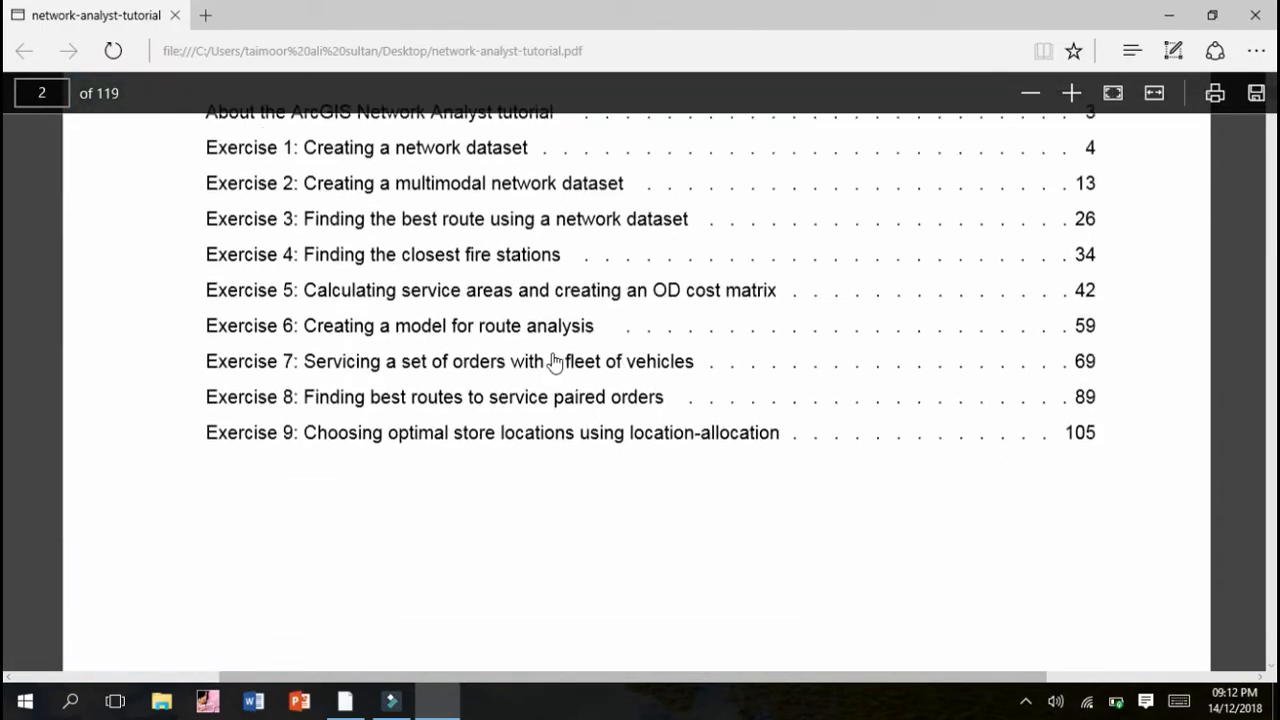
# Step: Jump to Exercise 3, finding the best route with a network dataset, in the tutorial
pyautogui.click(446, 219)
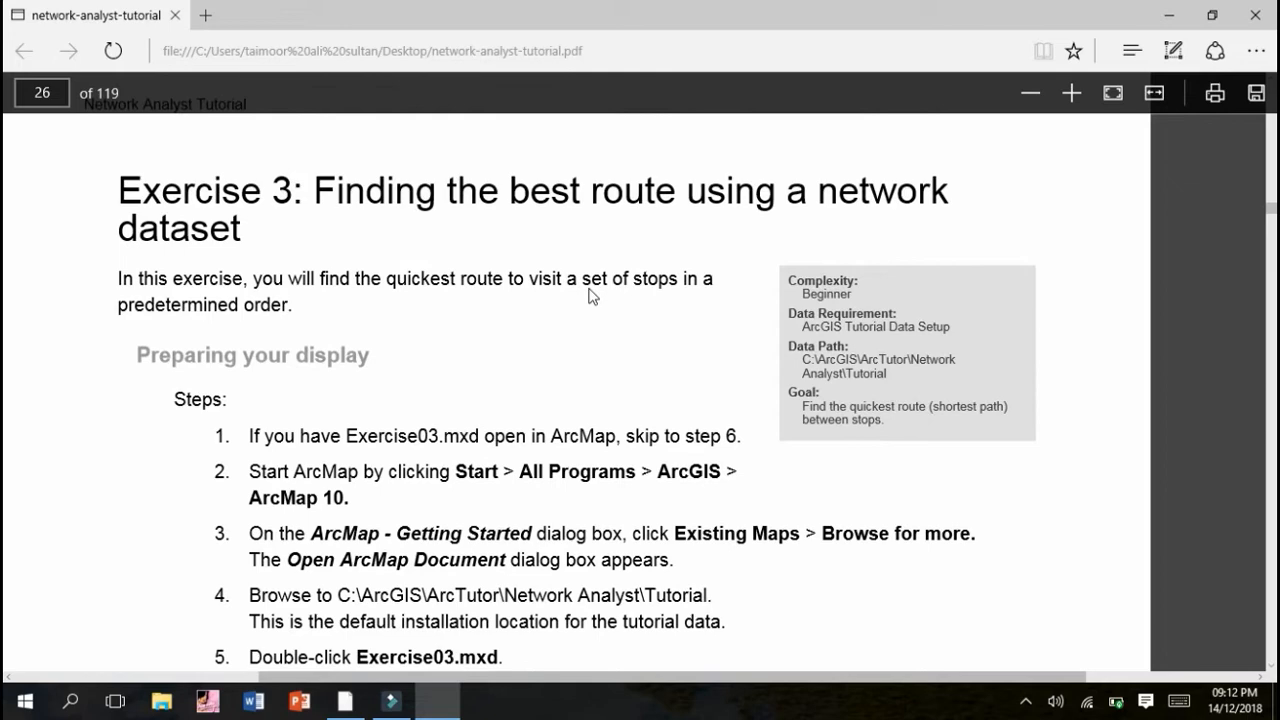
pyautogui.scroll(-3)
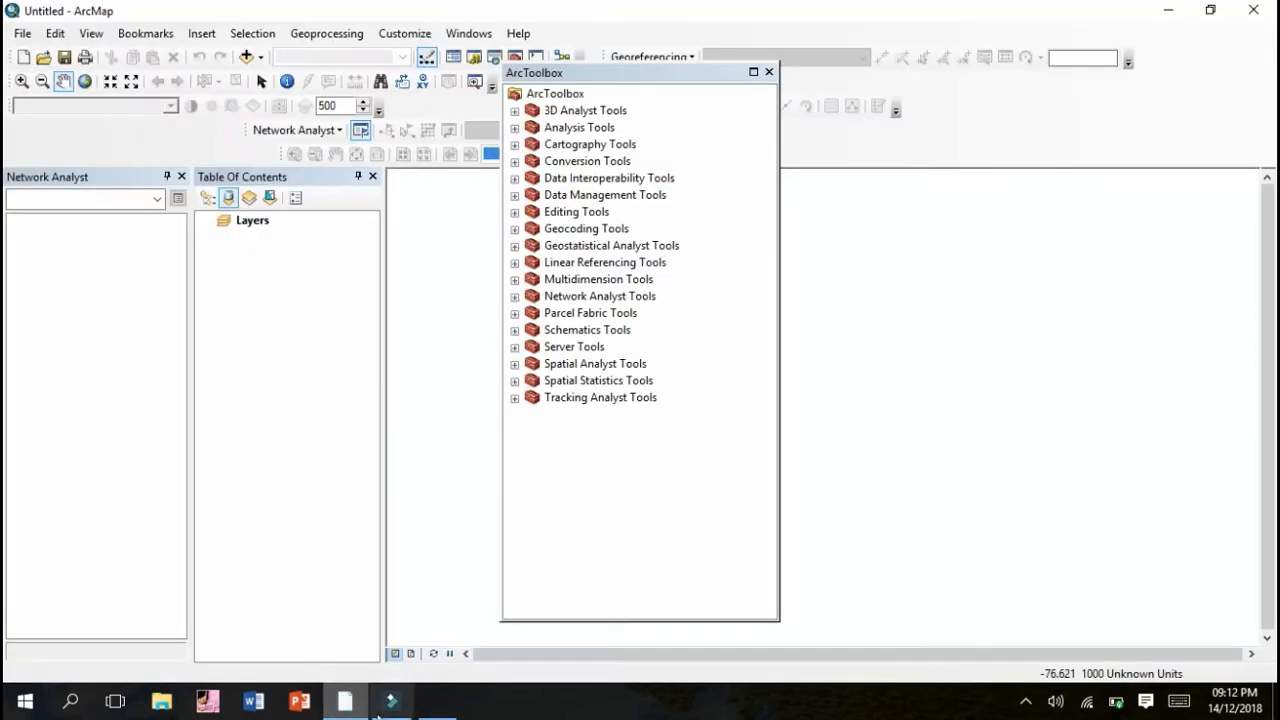
pyautogui.moveTo(556, 302)
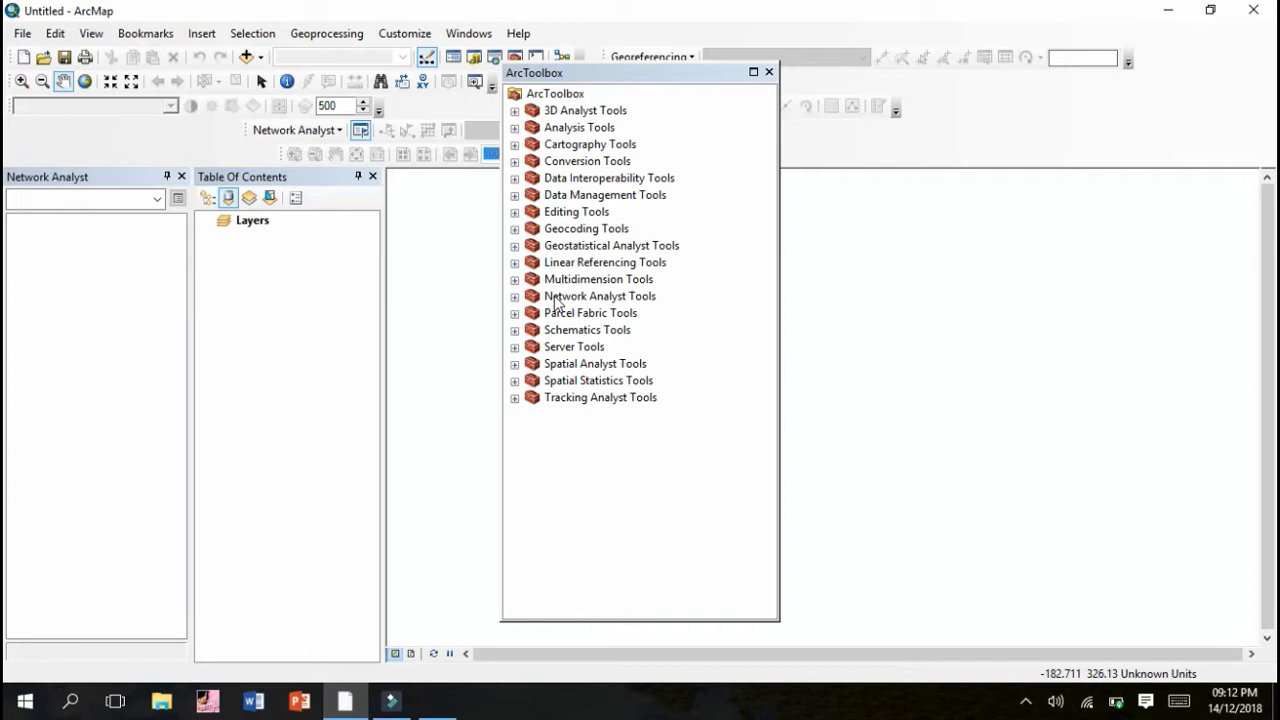
pyautogui.moveTo(570, 312)
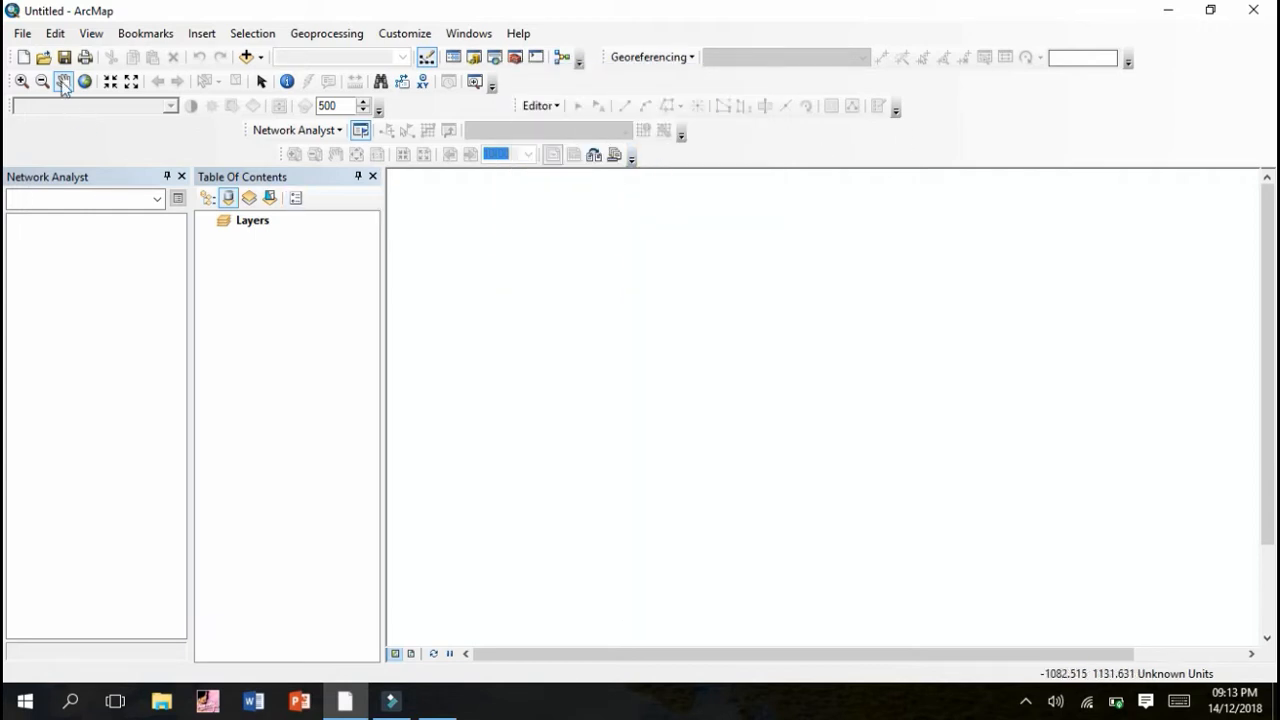
# Step: Open Exercise03.mxd from the Tutorial folder without saving the Untitled map
pyautogui.click(45, 57)
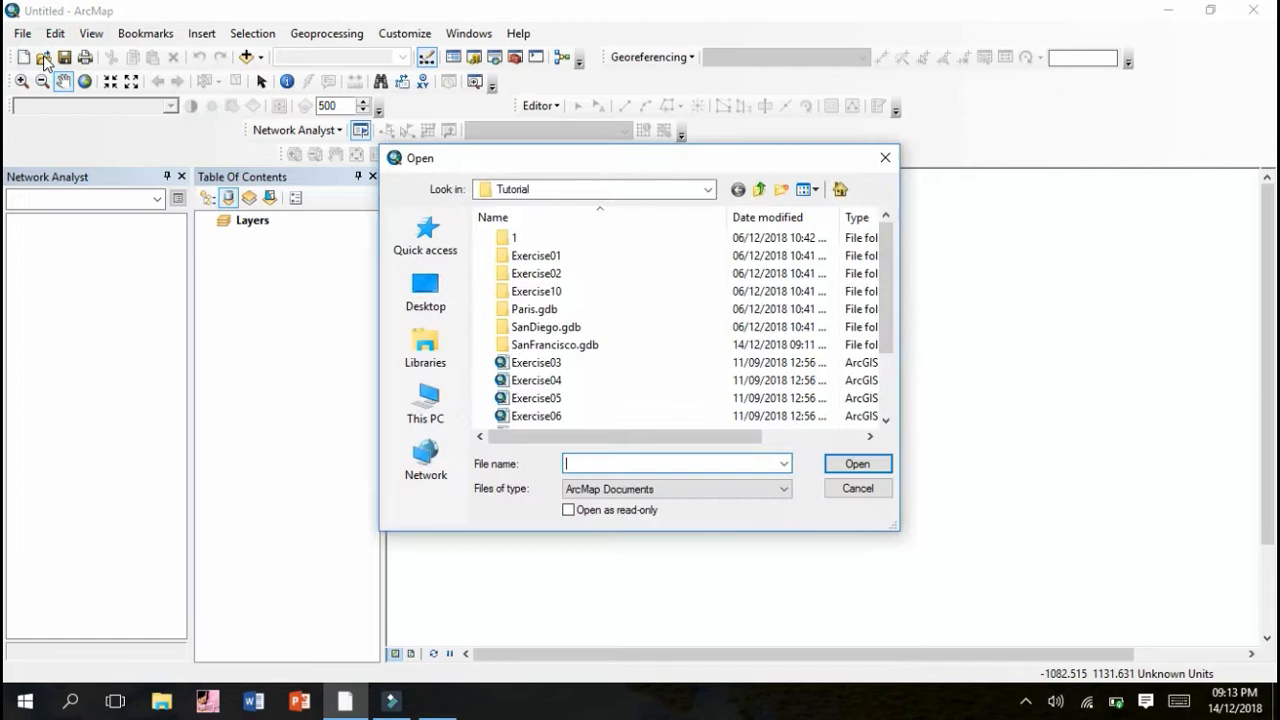
pyautogui.click(534, 362)
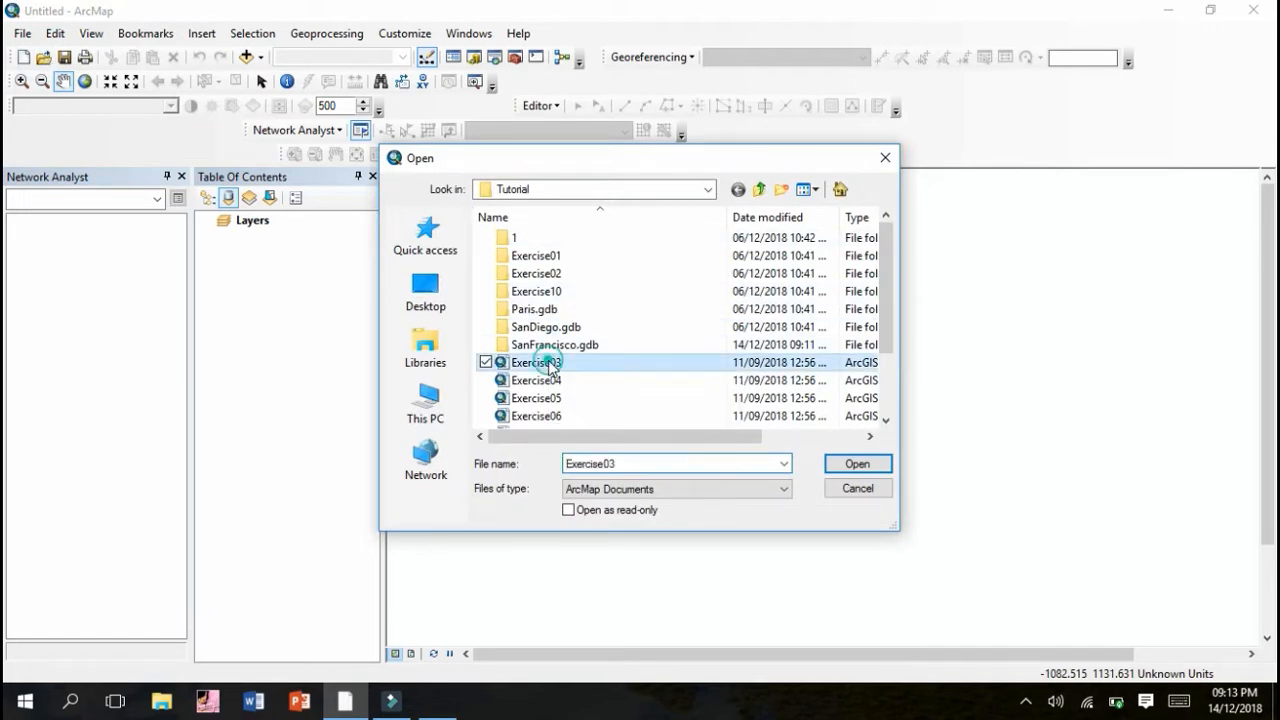
pyautogui.click(857, 463)
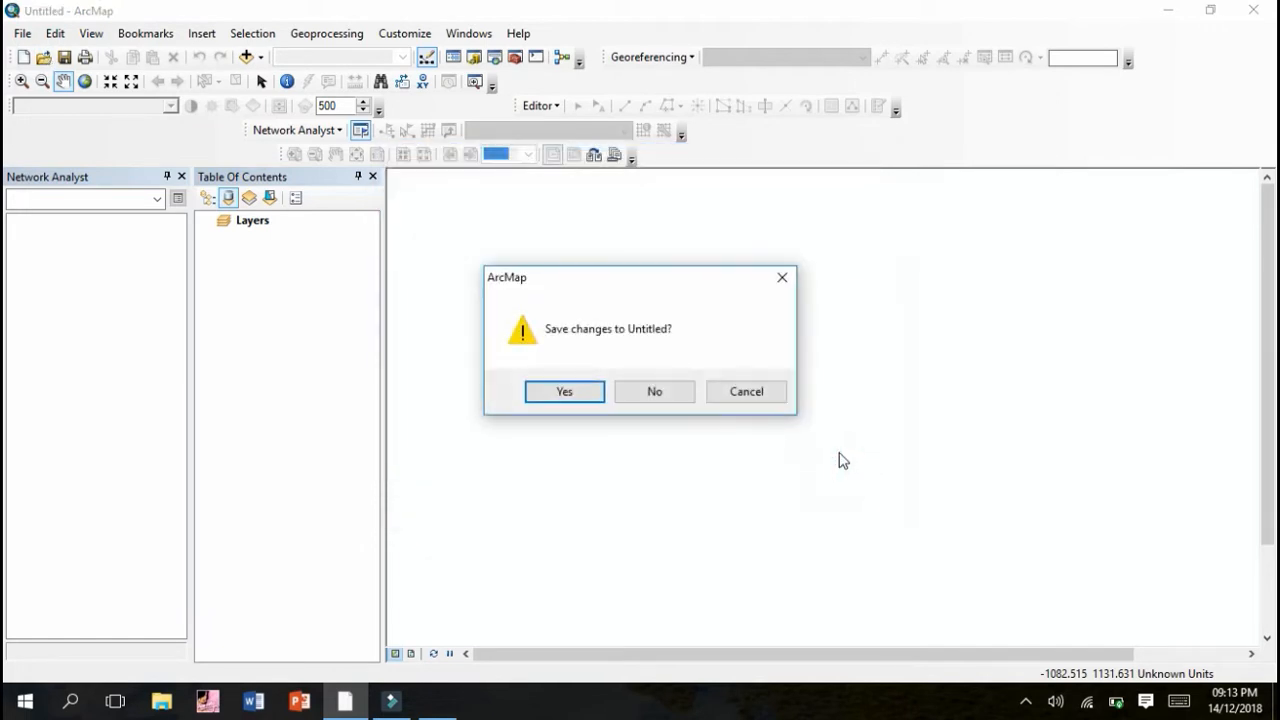
pyautogui.click(654, 391)
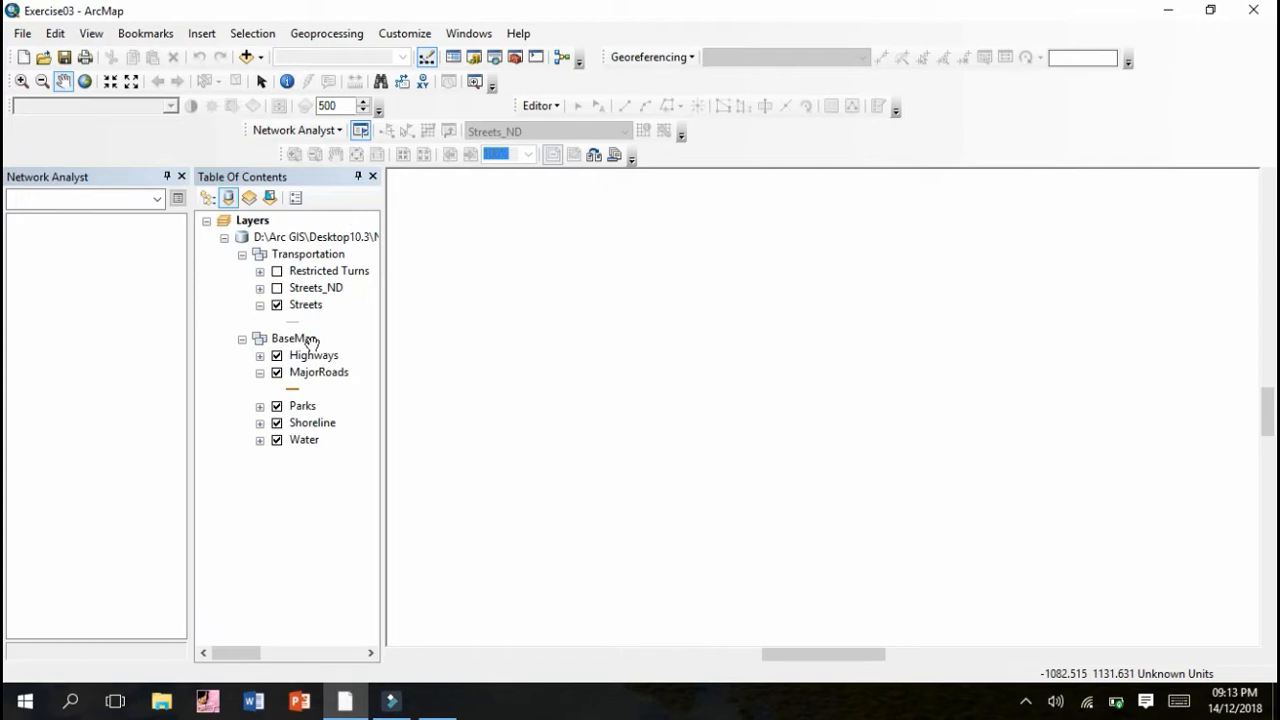
# Step: Confirm the Network Analyst extension is enabled and close the Extensions dialog
pyautogui.click(277, 355)
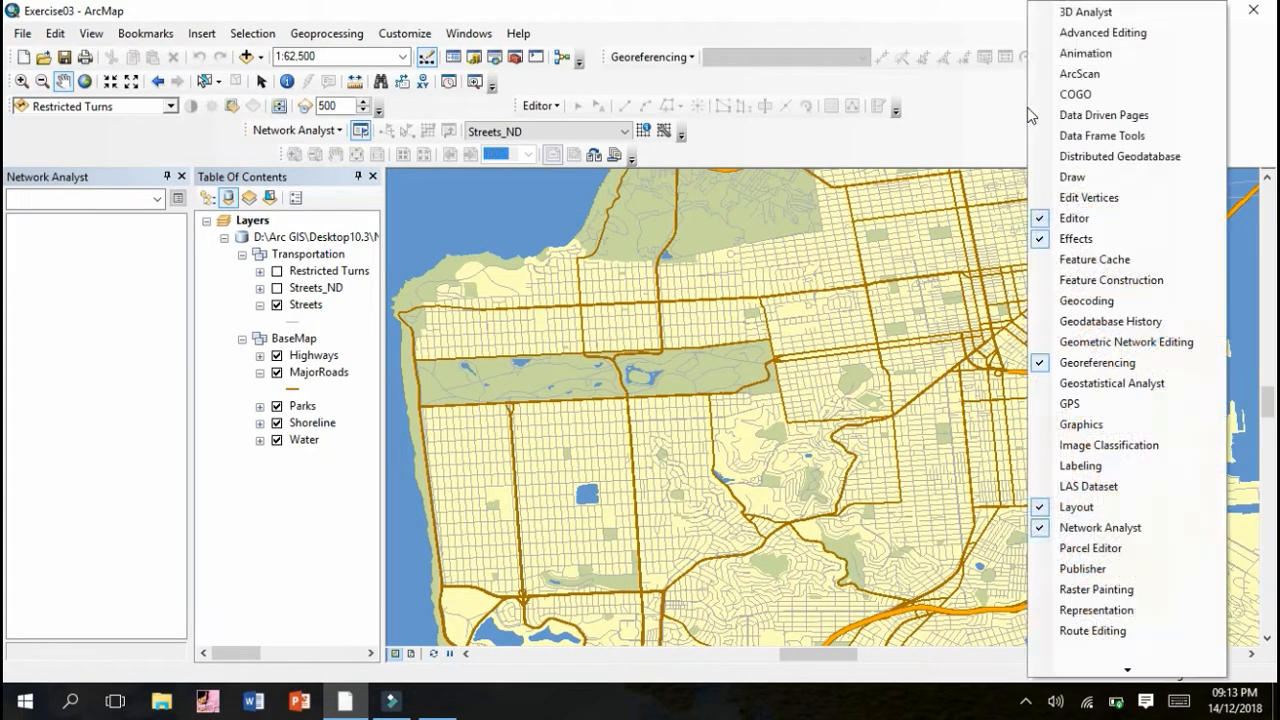
pyautogui.moveTo(1100, 527)
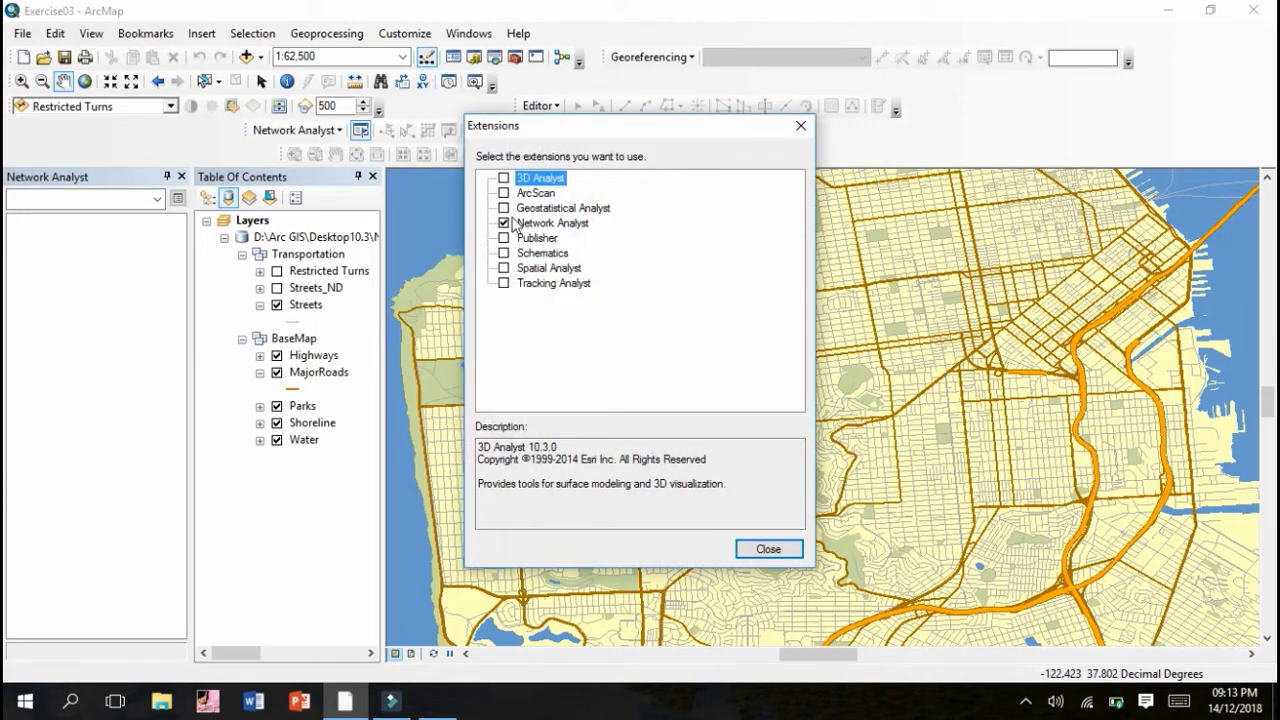
pyautogui.click(768, 549)
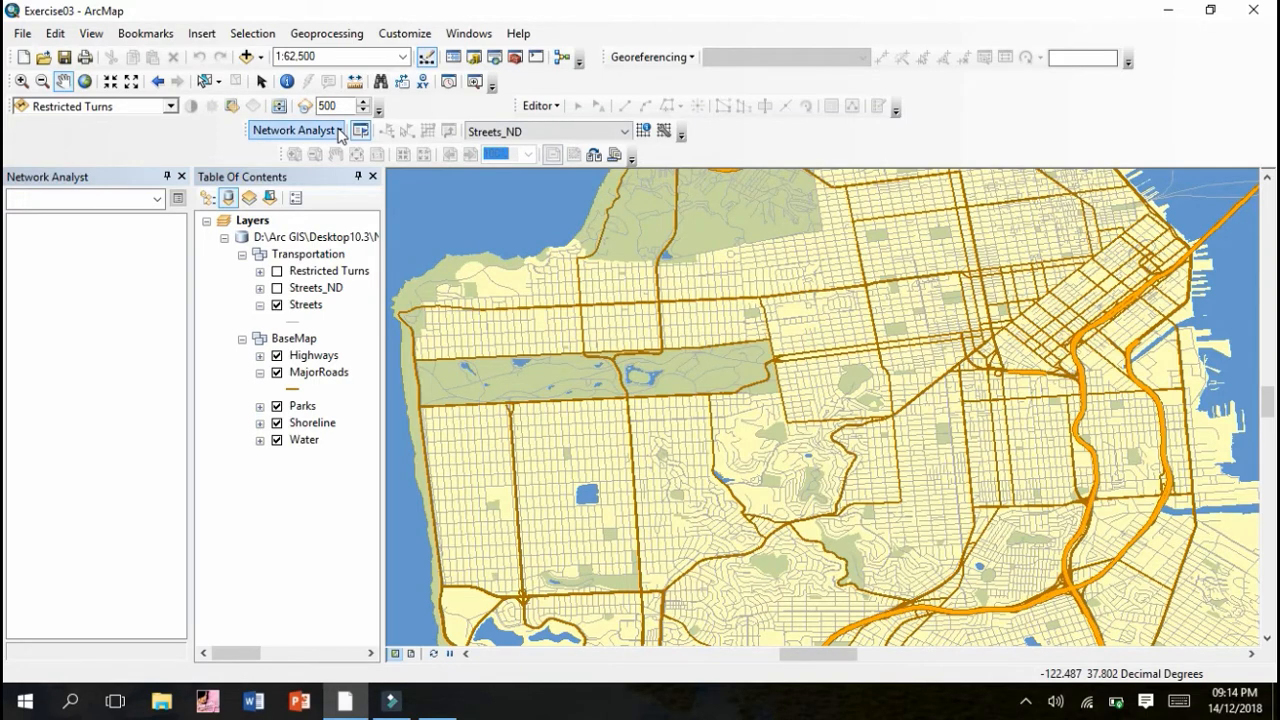
pyautogui.moveTo(334, 153)
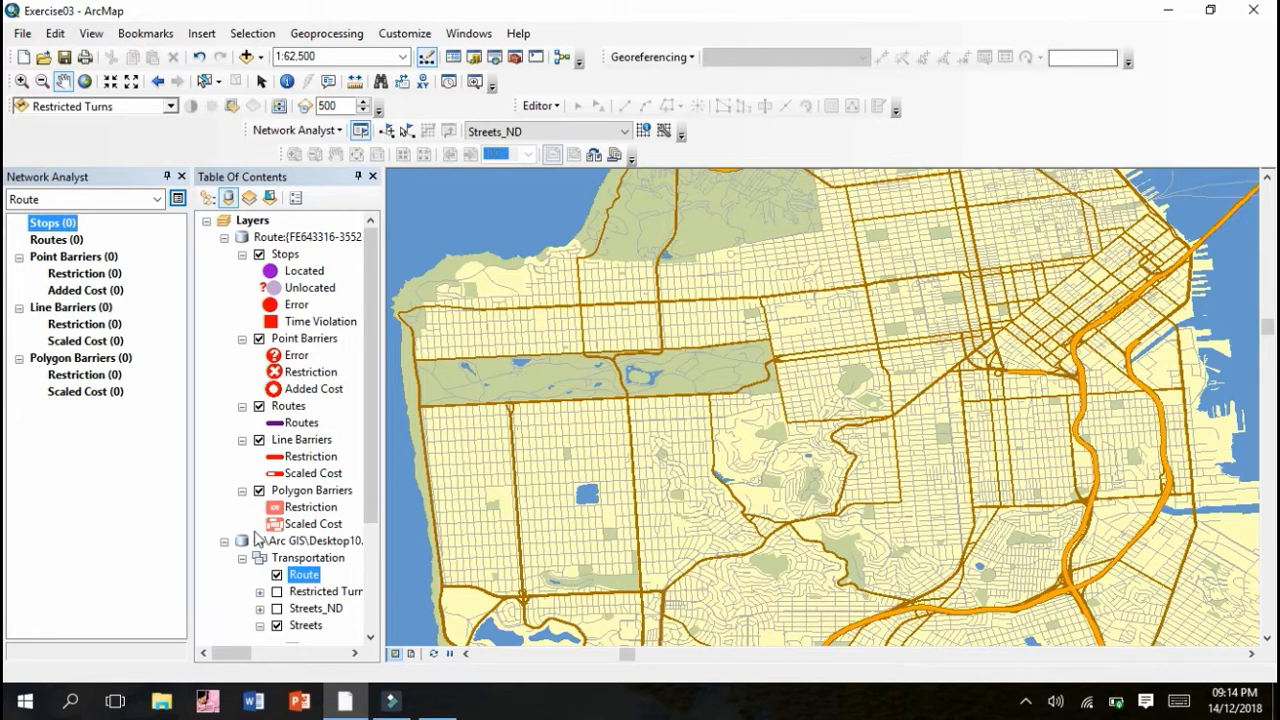
pyautogui.moveTo(583, 358)
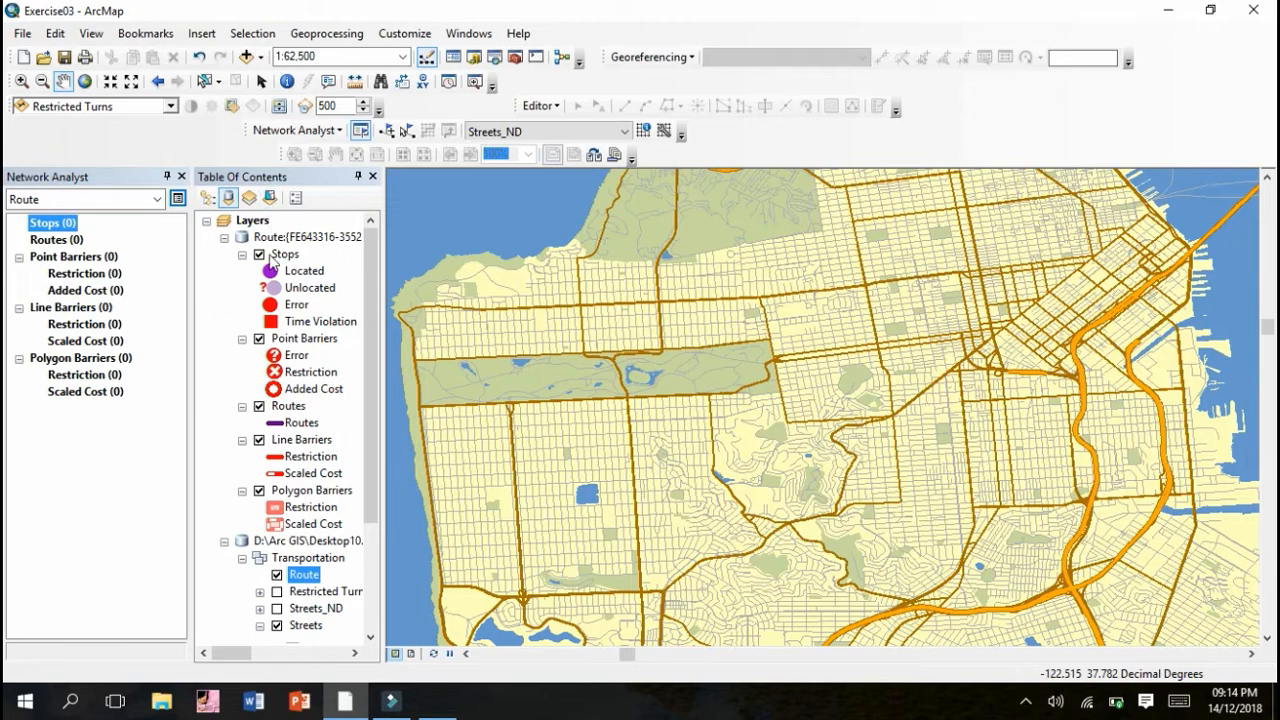
pyautogui.moveTo(128, 162)
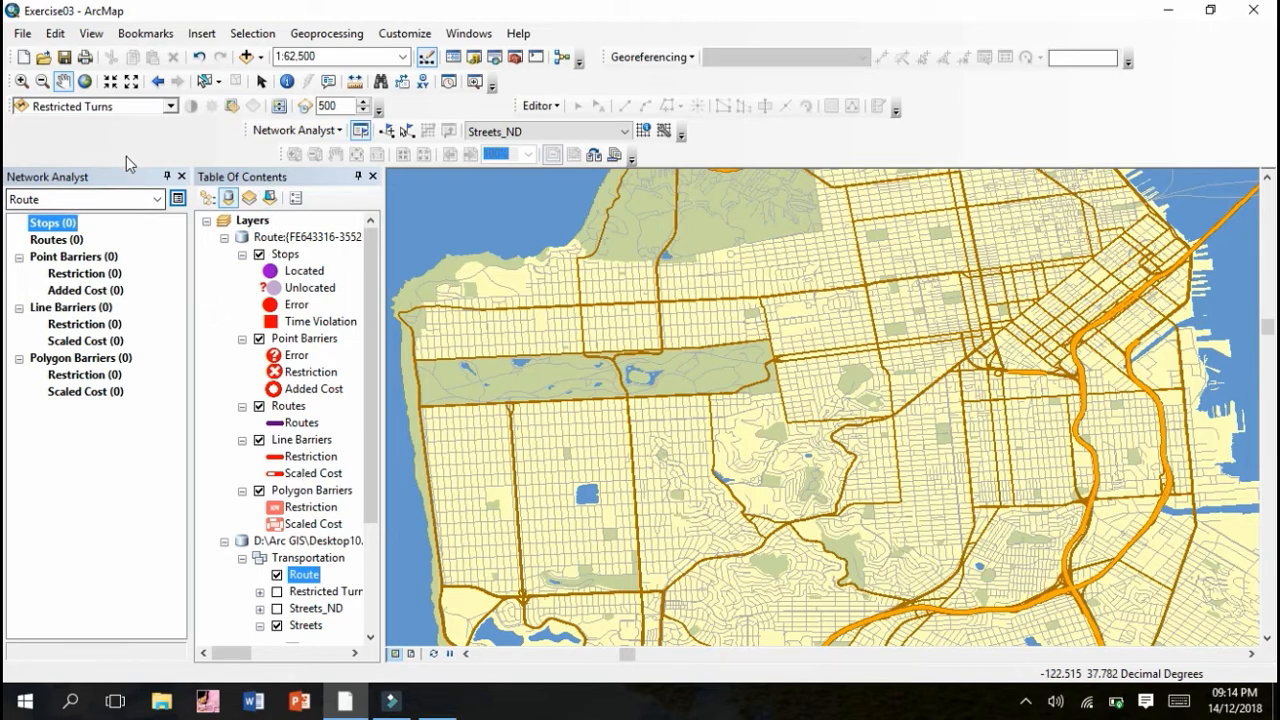
pyautogui.moveTo(128, 285)
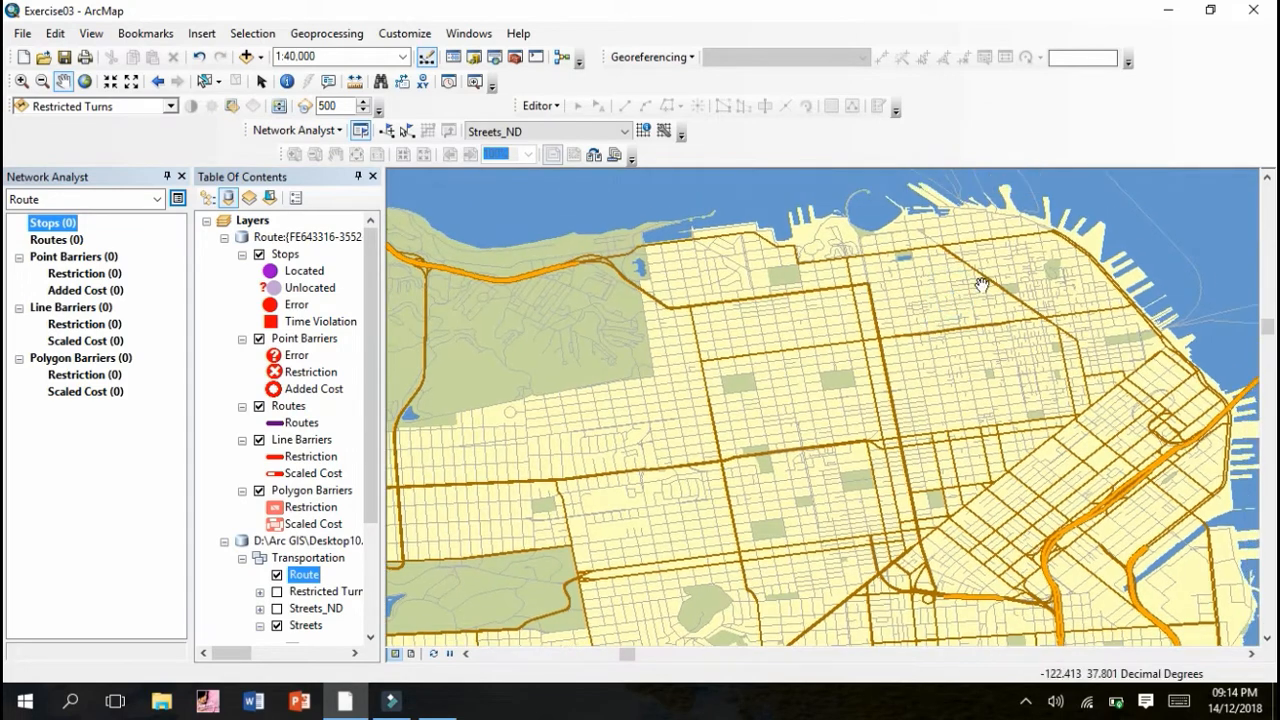
# Step: Pan the map toward the northern San Francisco streets
pyautogui.moveTo(983, 285); pyautogui.dragTo(826, 343)
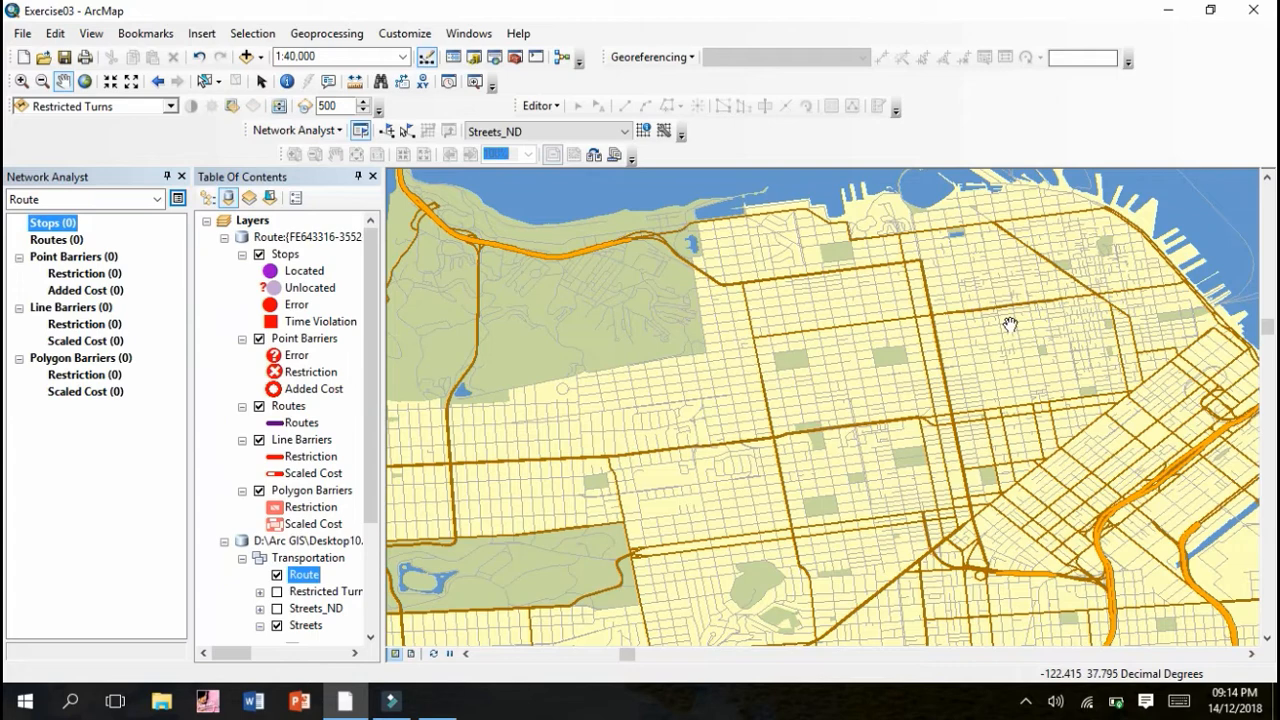
pyautogui.moveTo(1079, 258)
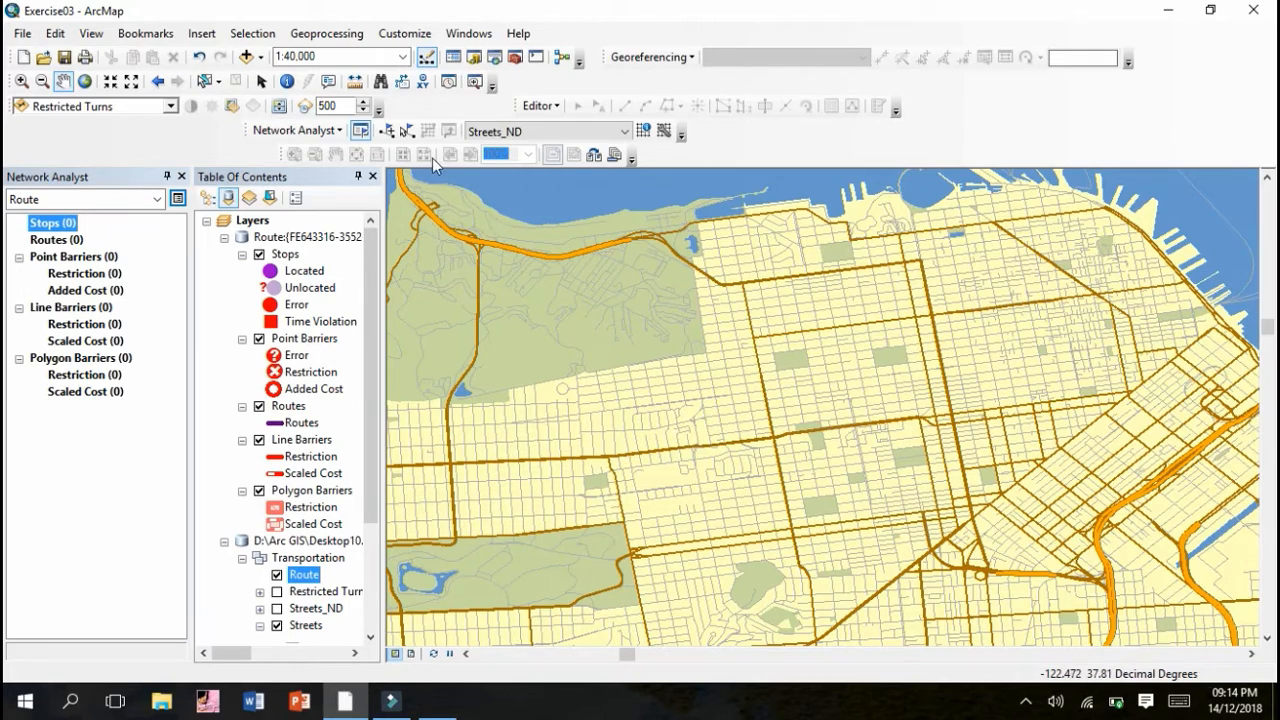
pyautogui.moveTo(388, 130)
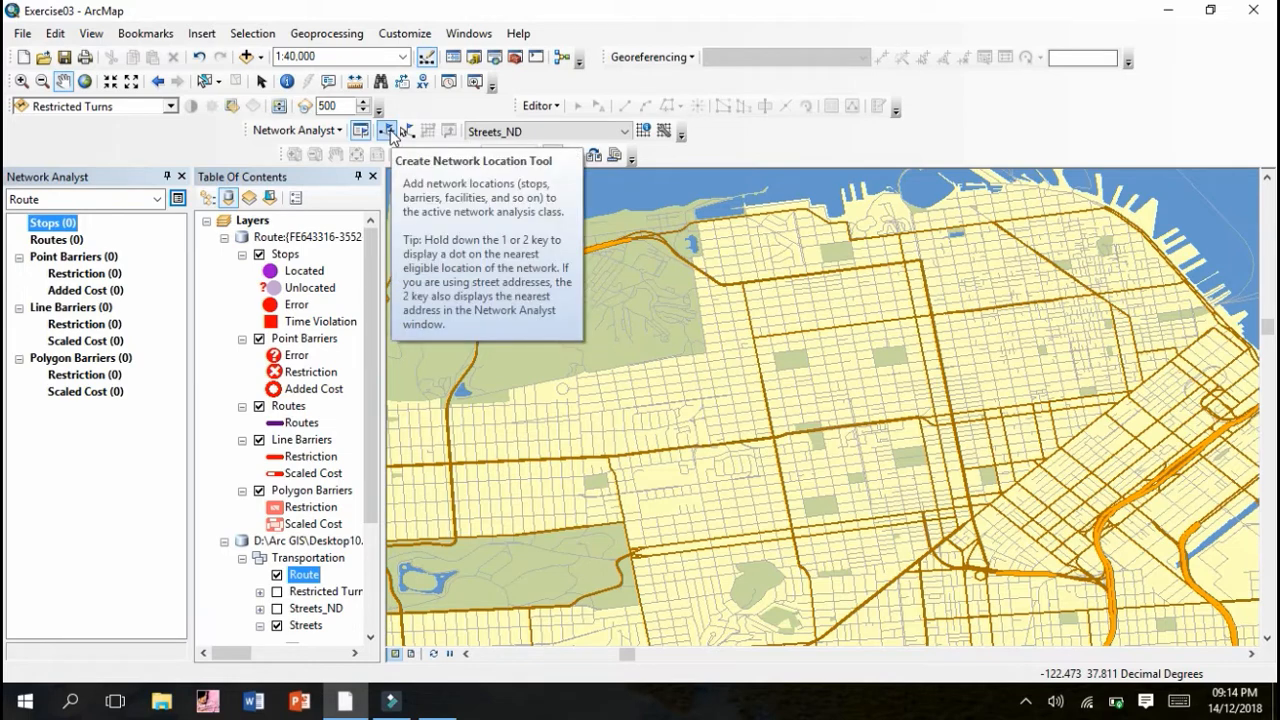
pyautogui.moveTo(412, 131)
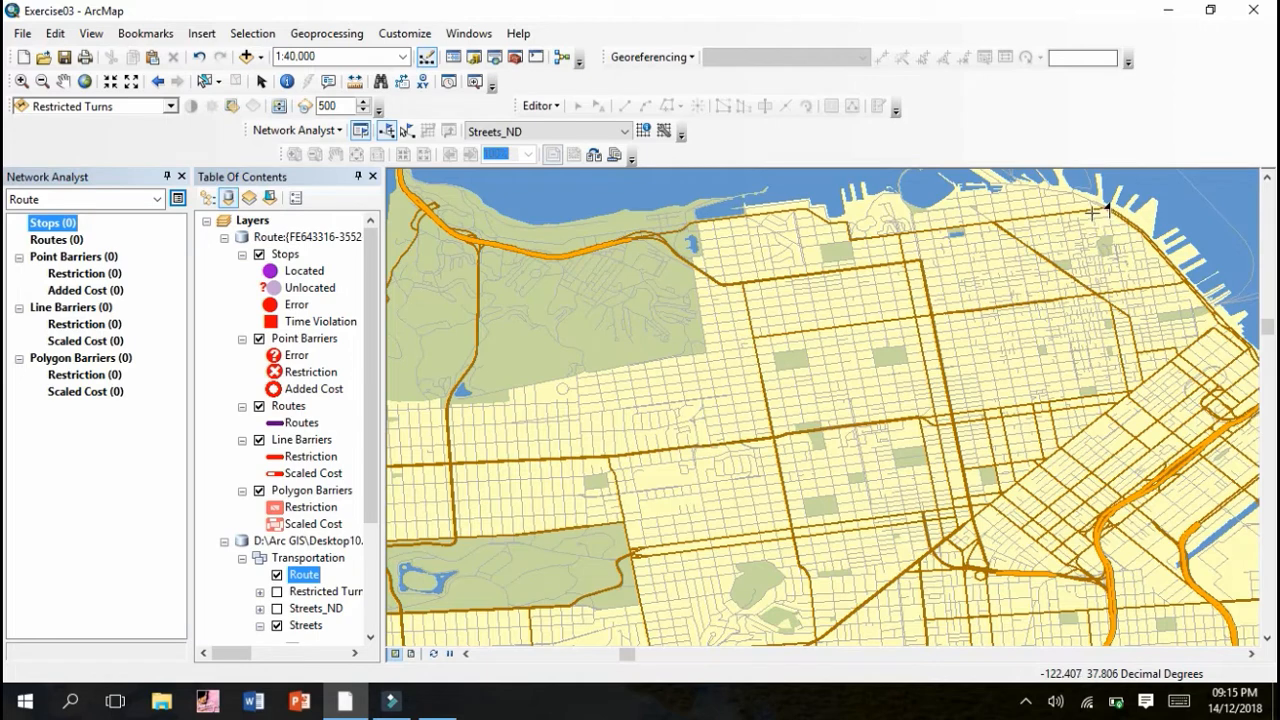
pyautogui.moveTo(1112, 289)
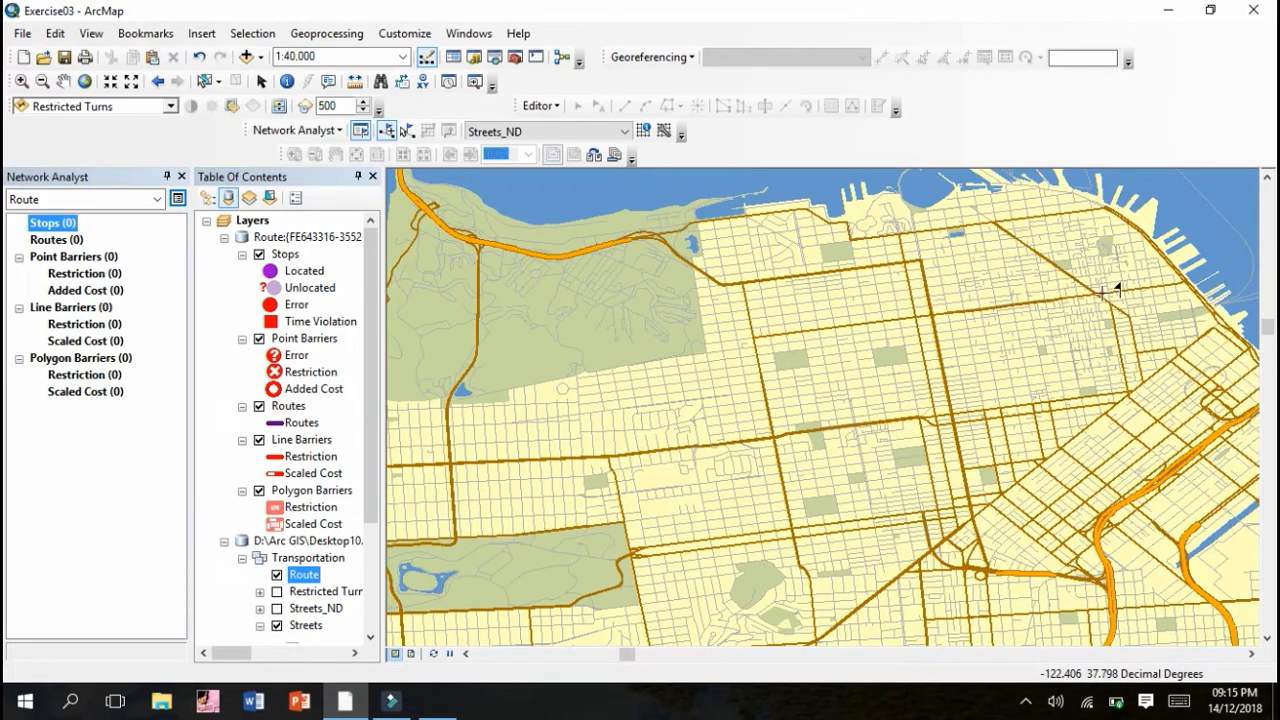
pyautogui.moveTo(1116, 292)
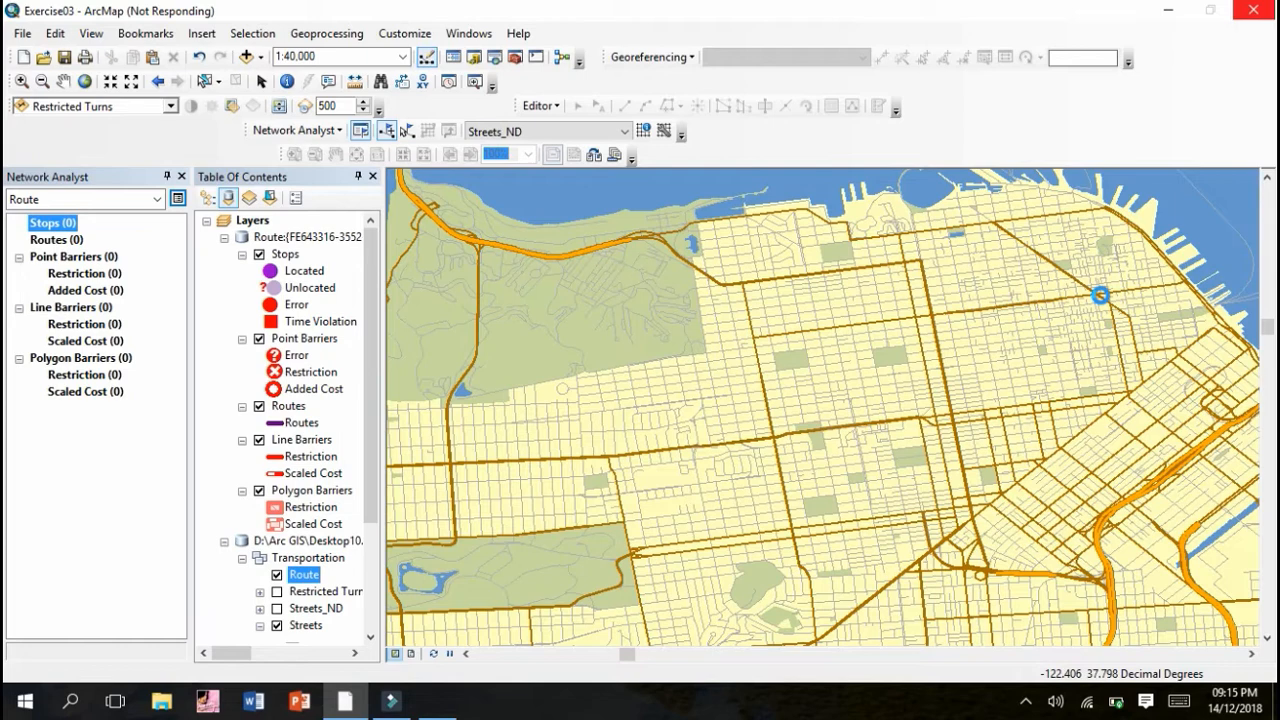
# Step: Place four stops, starting in the northeast and moving west and then southwest
pyautogui.click(1100, 300)
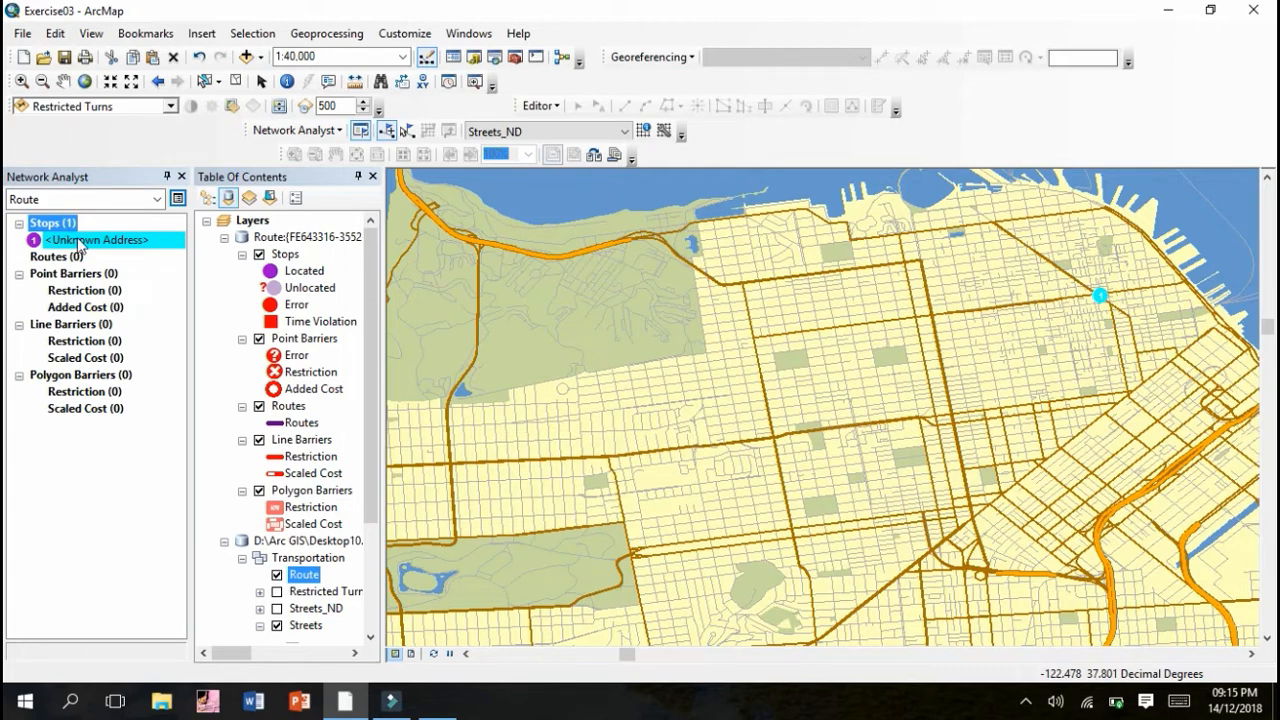
pyautogui.moveTo(90, 247)
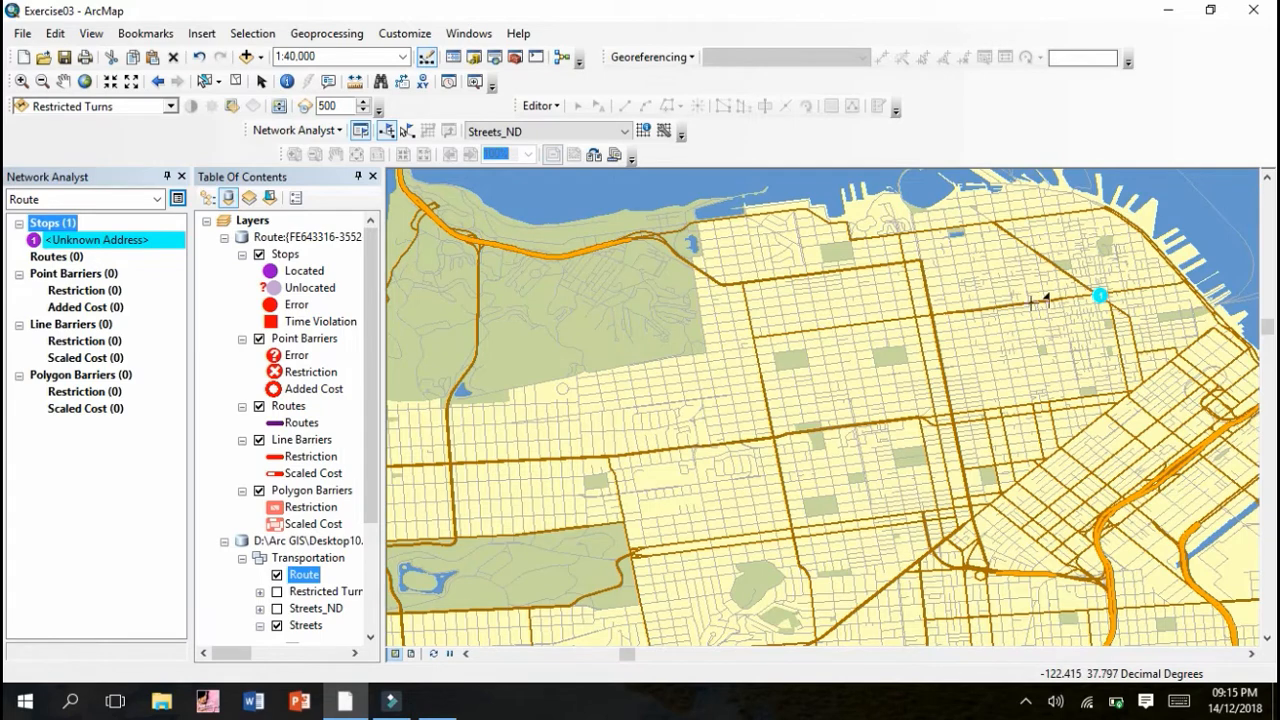
pyautogui.moveTo(740, 321)
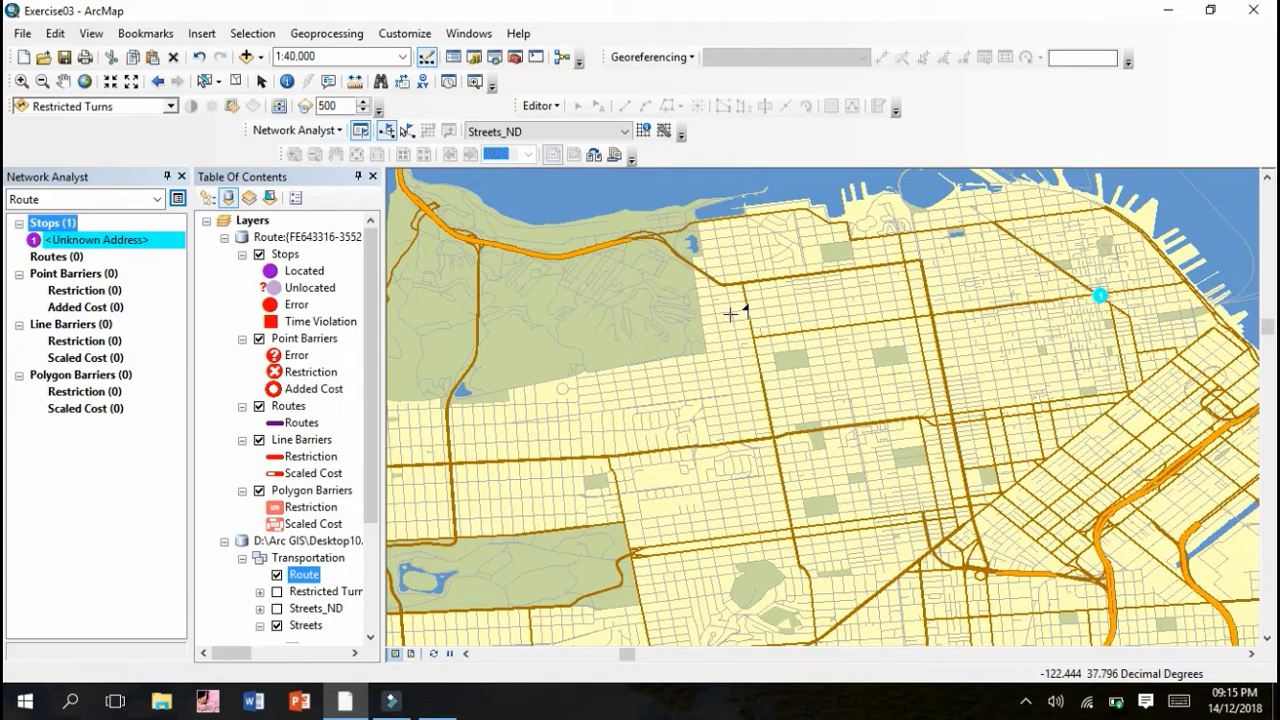
pyautogui.click(728, 314)
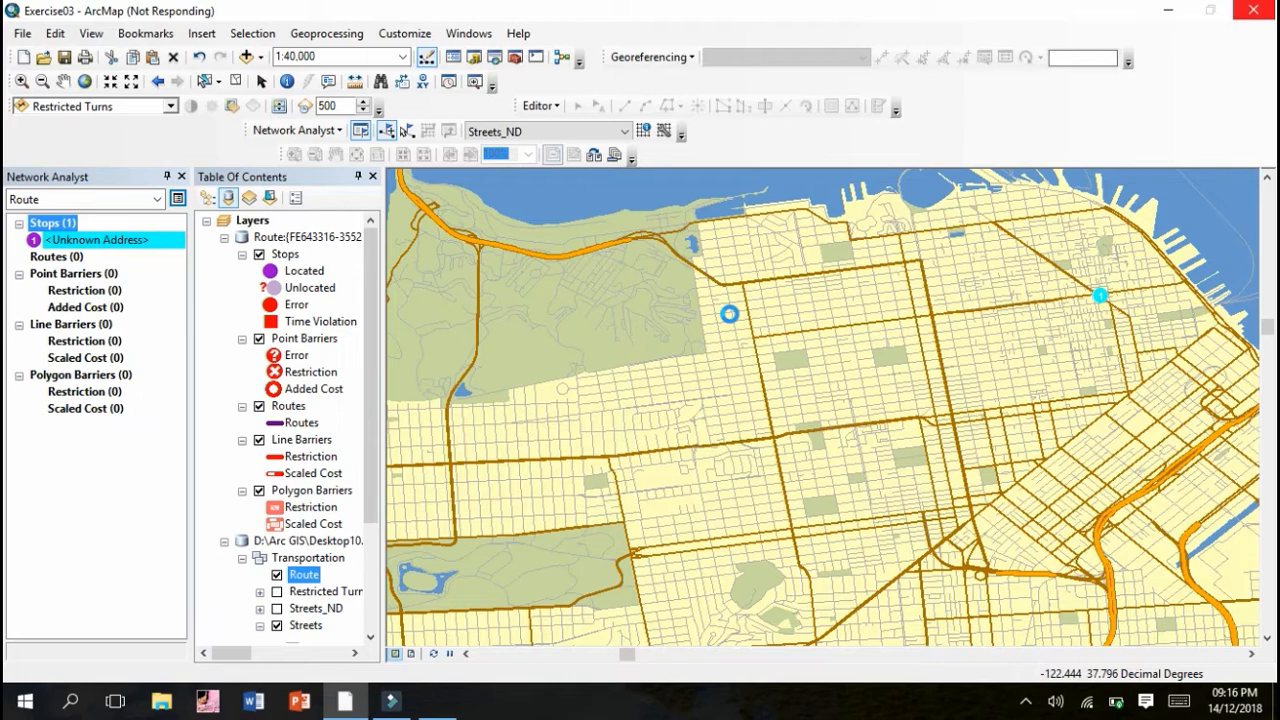
pyautogui.click(1102, 299)
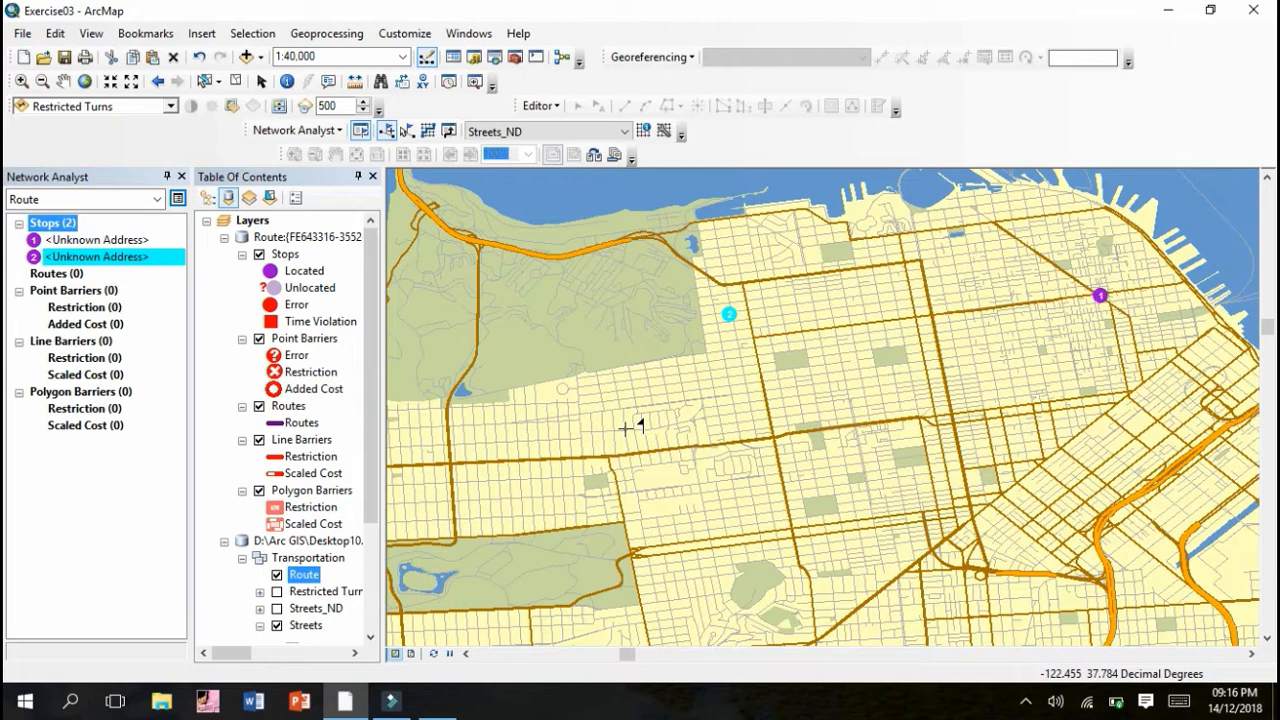
pyautogui.click(625, 427)
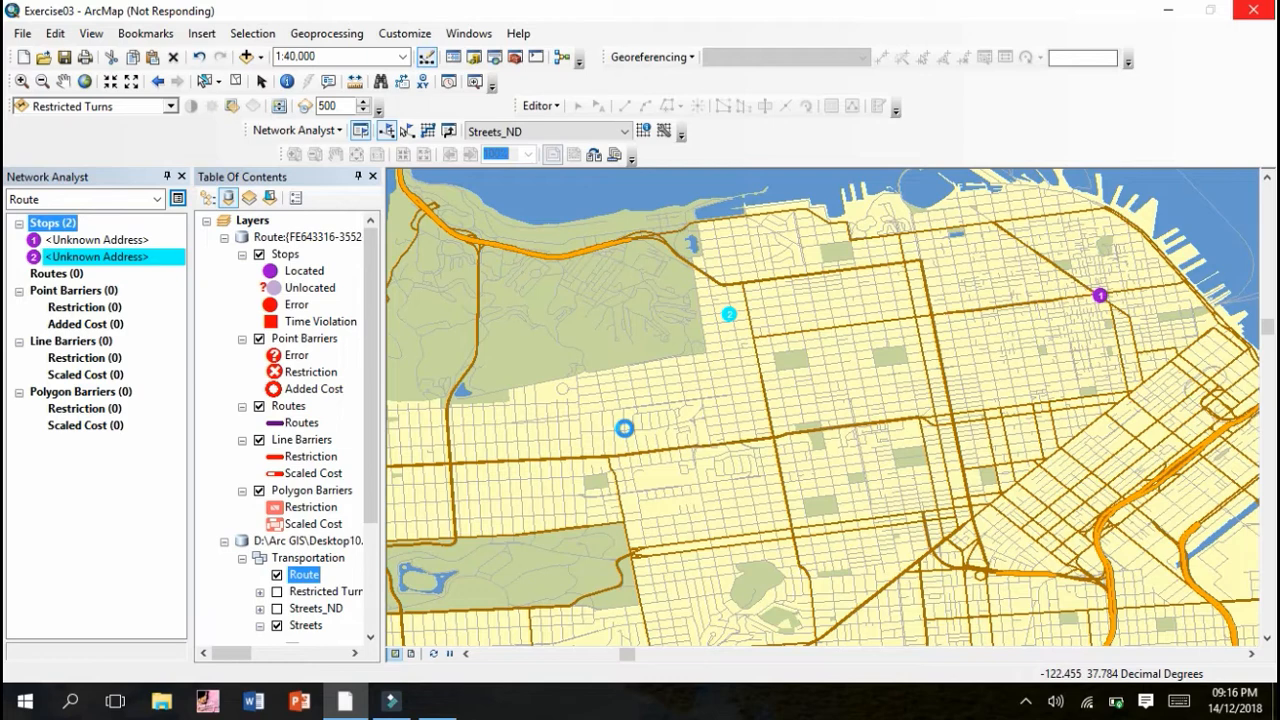
pyautogui.click(640, 461)
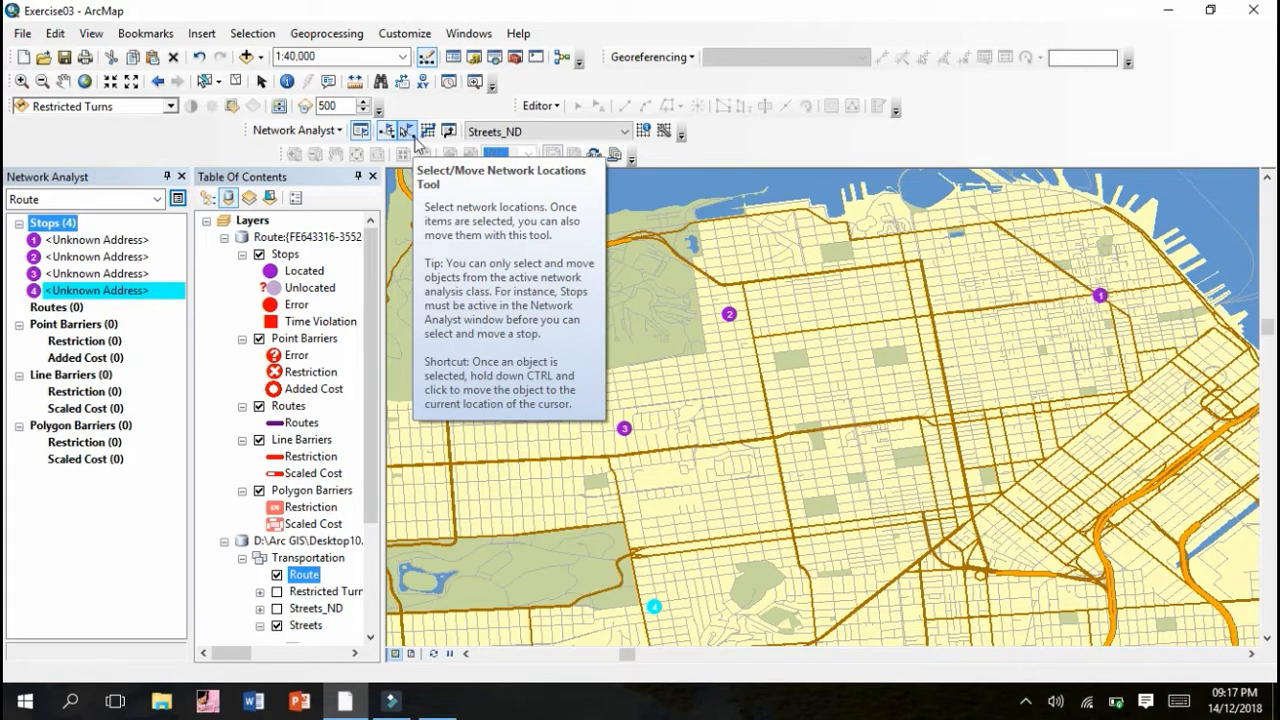
pyautogui.moveTo(426, 133)
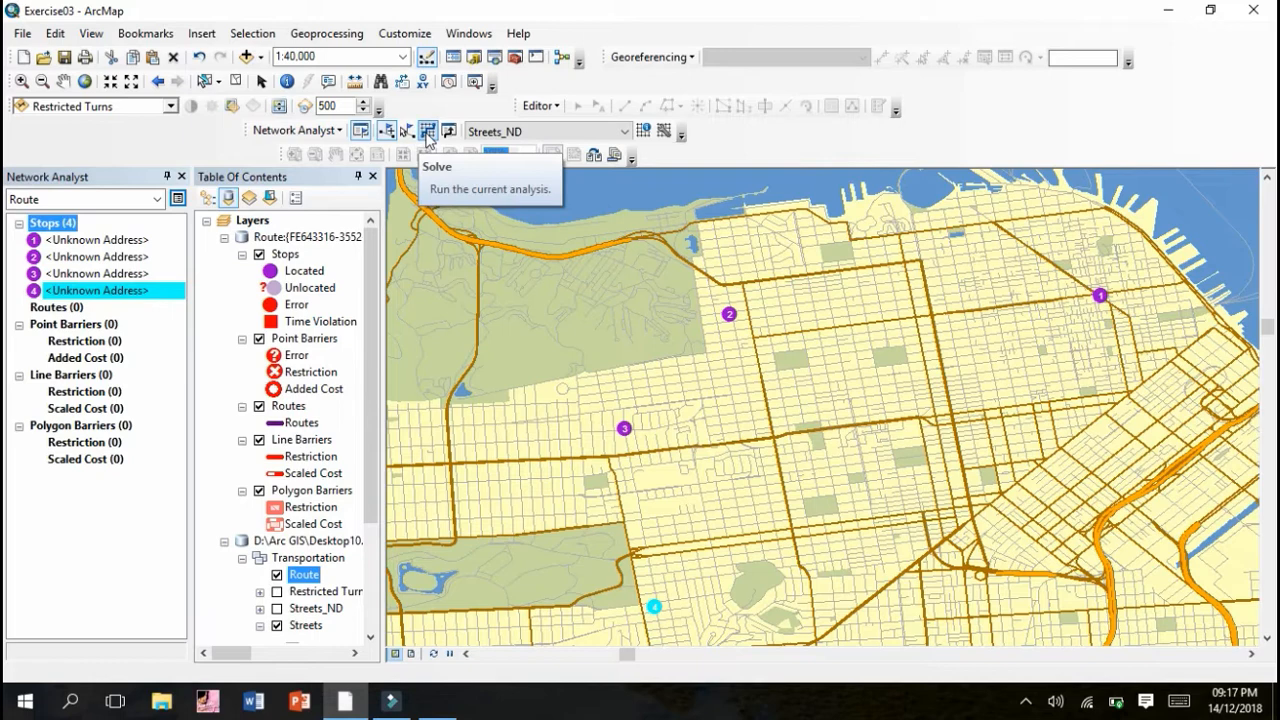
# Step: Solve the route to draw the path through all four stops
pyautogui.click(428, 130)
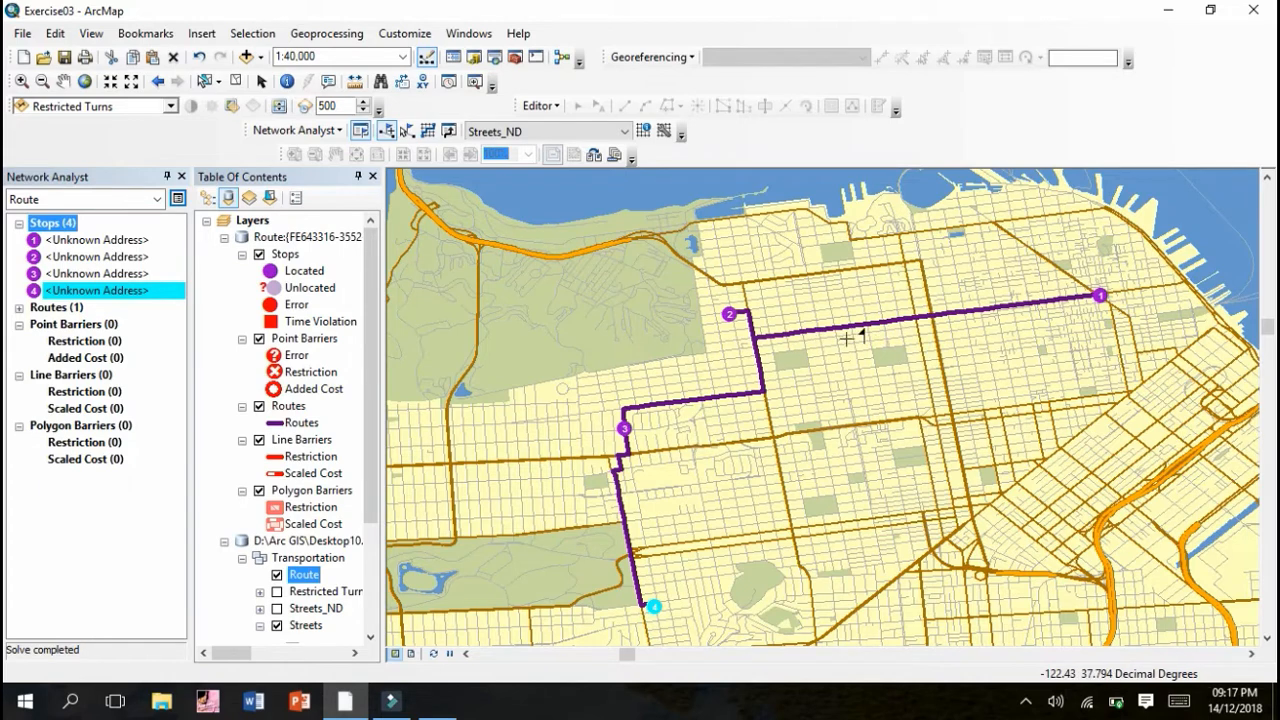
pyautogui.moveTo(1090, 317)
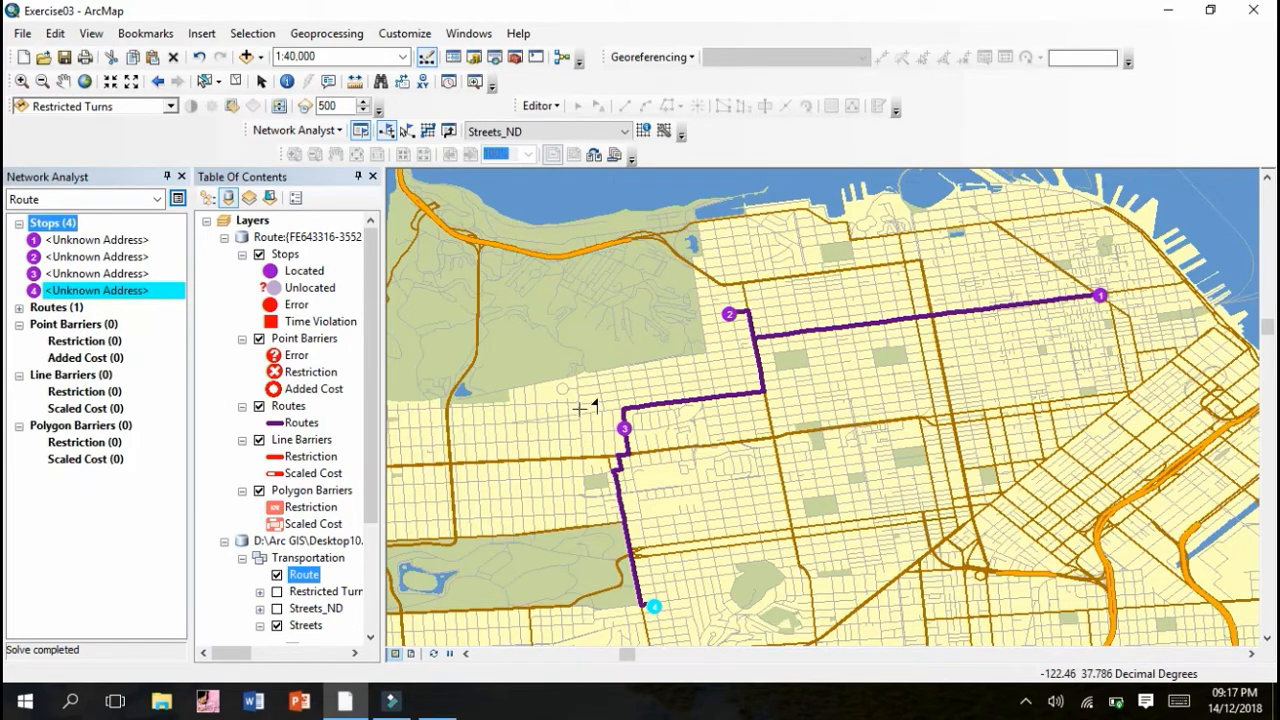
pyautogui.moveTo(800, 339)
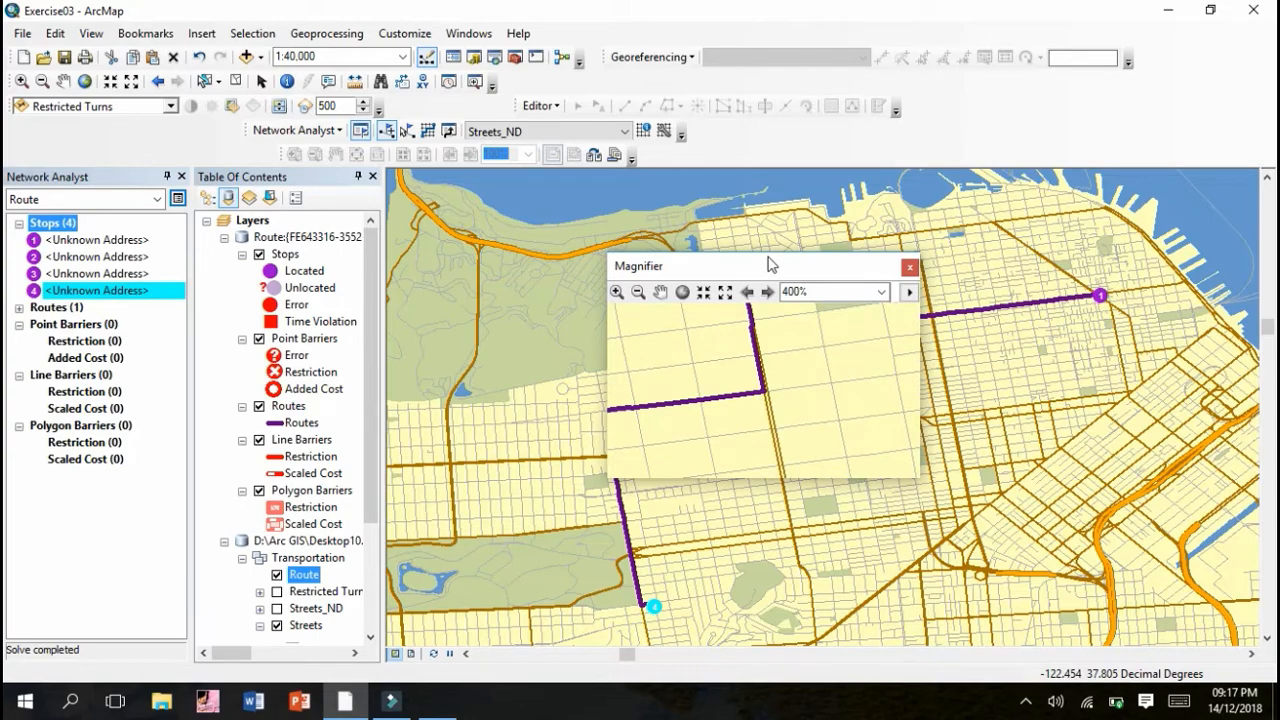
# Step: Position the Magnifier over the route's northern leg east of stop 2
pyautogui.moveTo(770, 266); pyautogui.dragTo(700, 266)
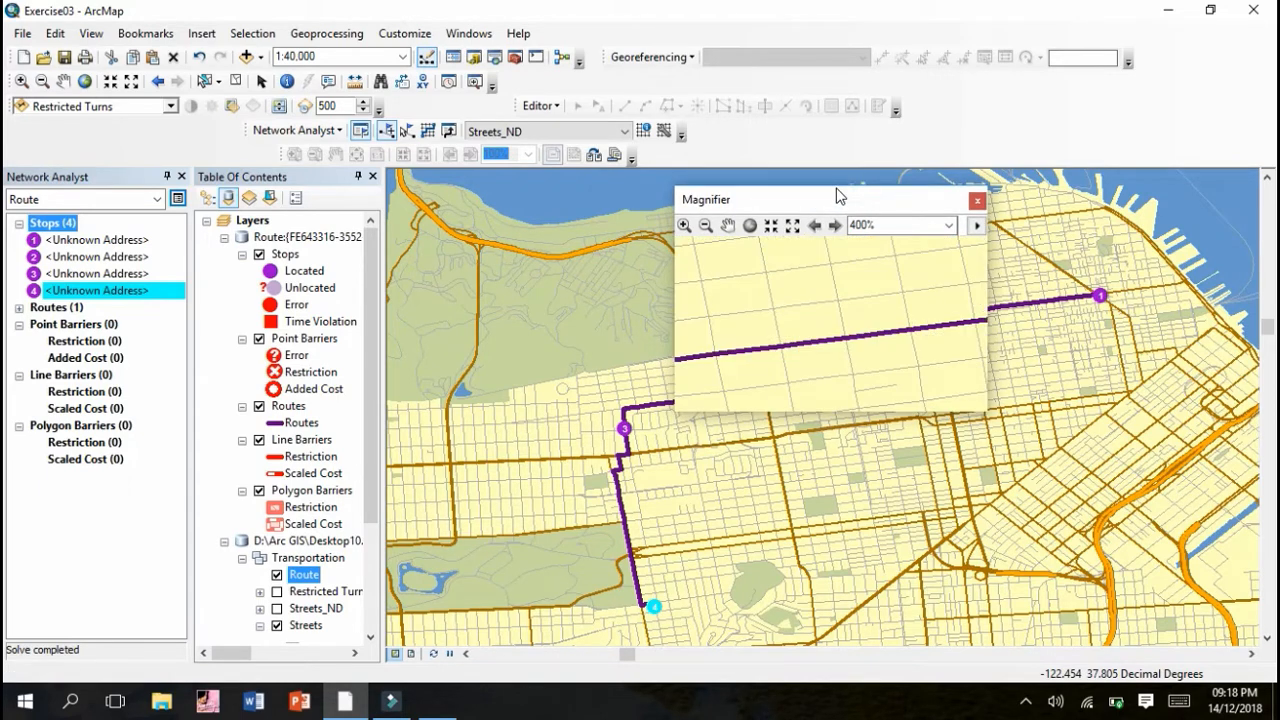
pyautogui.moveTo(841, 196)
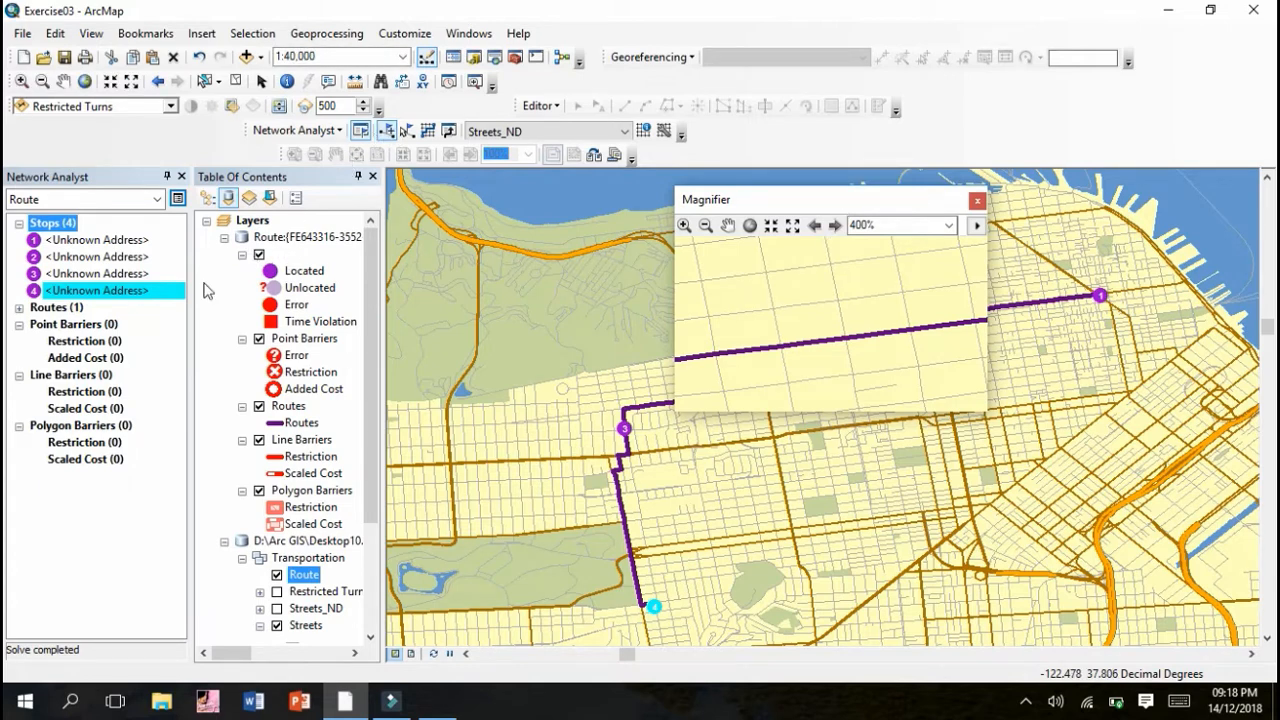
# Step: Make Point Barriers the active class in the Network Analyst window
pyautogui.click(73, 324)
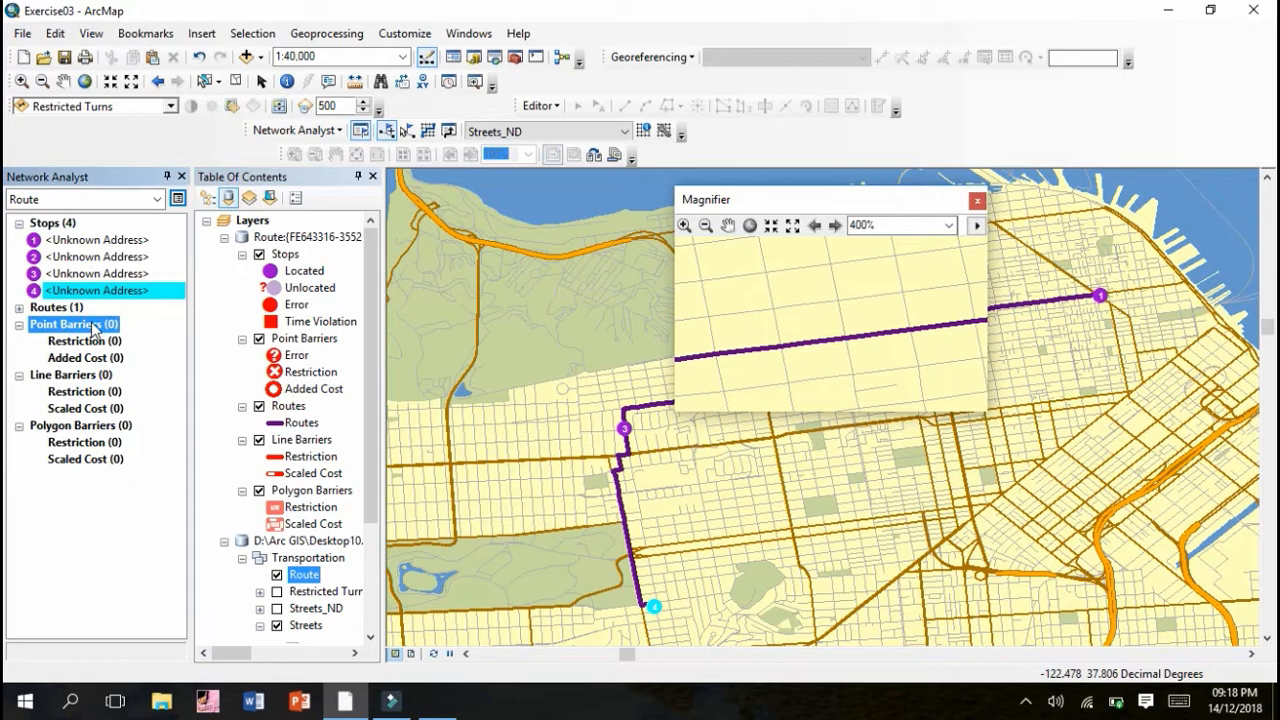
pyautogui.moveTo(388, 131)
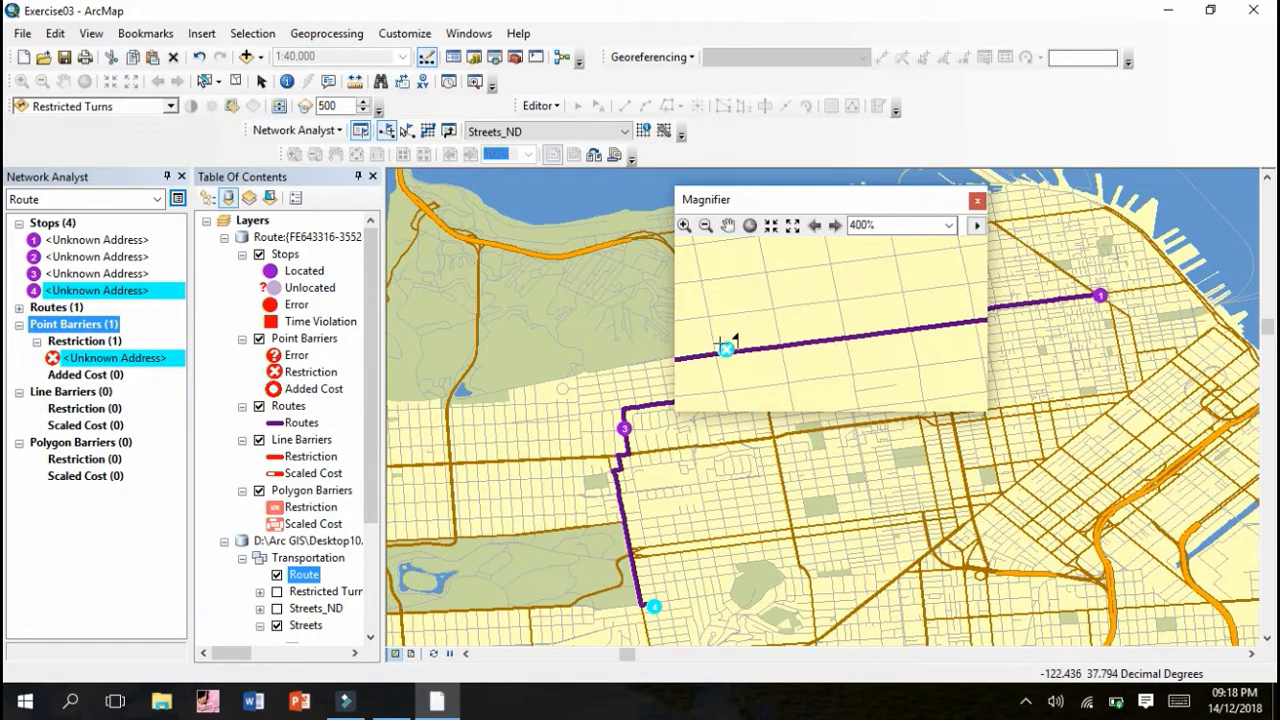
pyautogui.moveTo(725, 394)
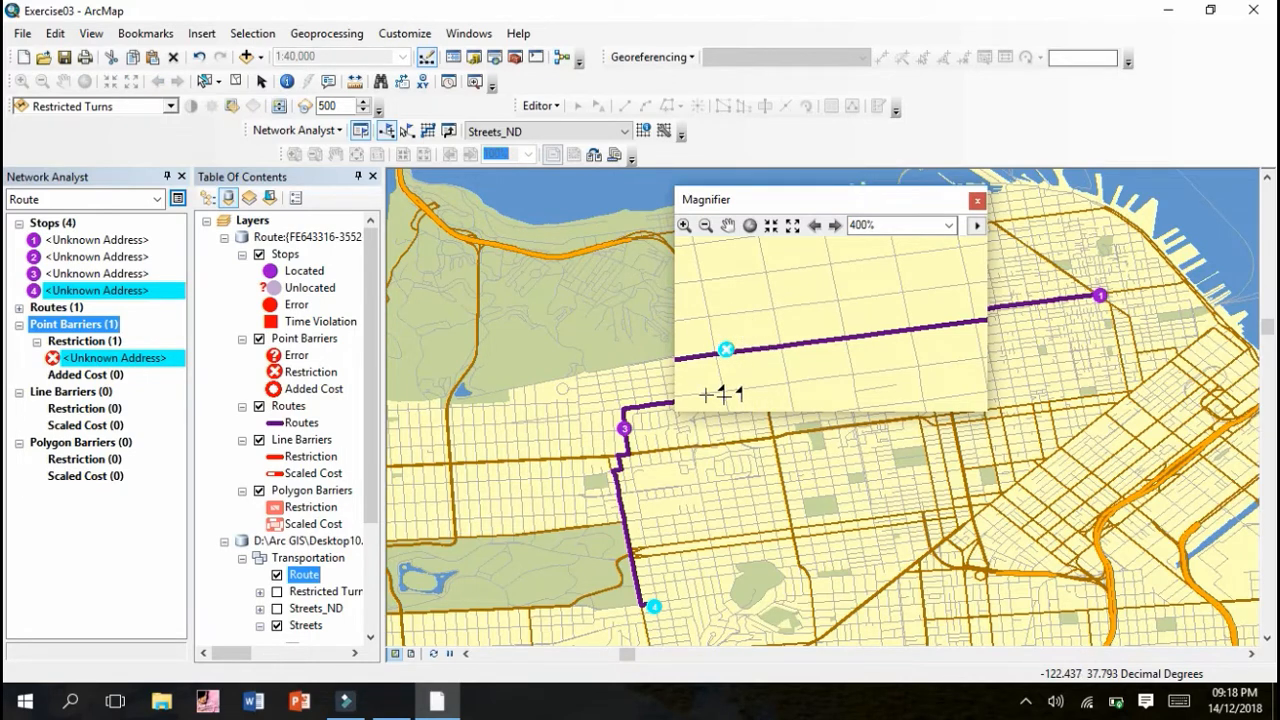
pyautogui.moveTo(903, 203)
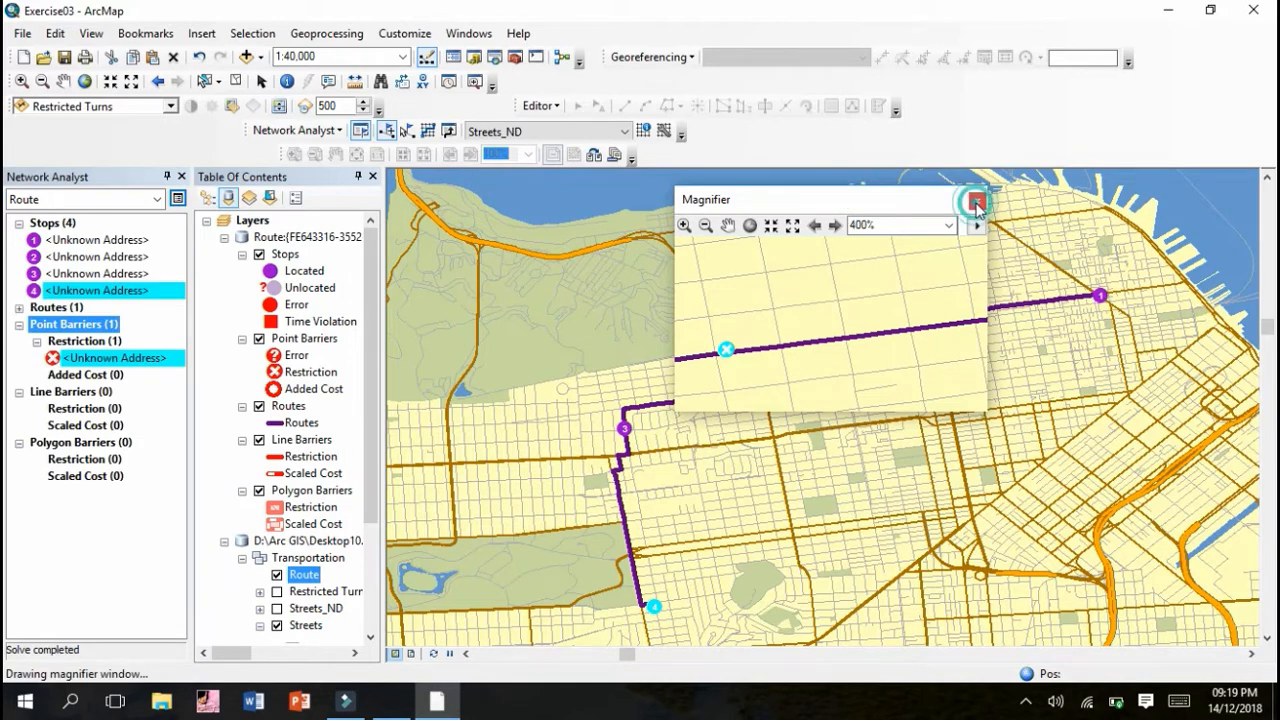
# Step: Close the Magnifier and give the route a start time of 08 AM on Tuesday
pyautogui.click(974, 201)
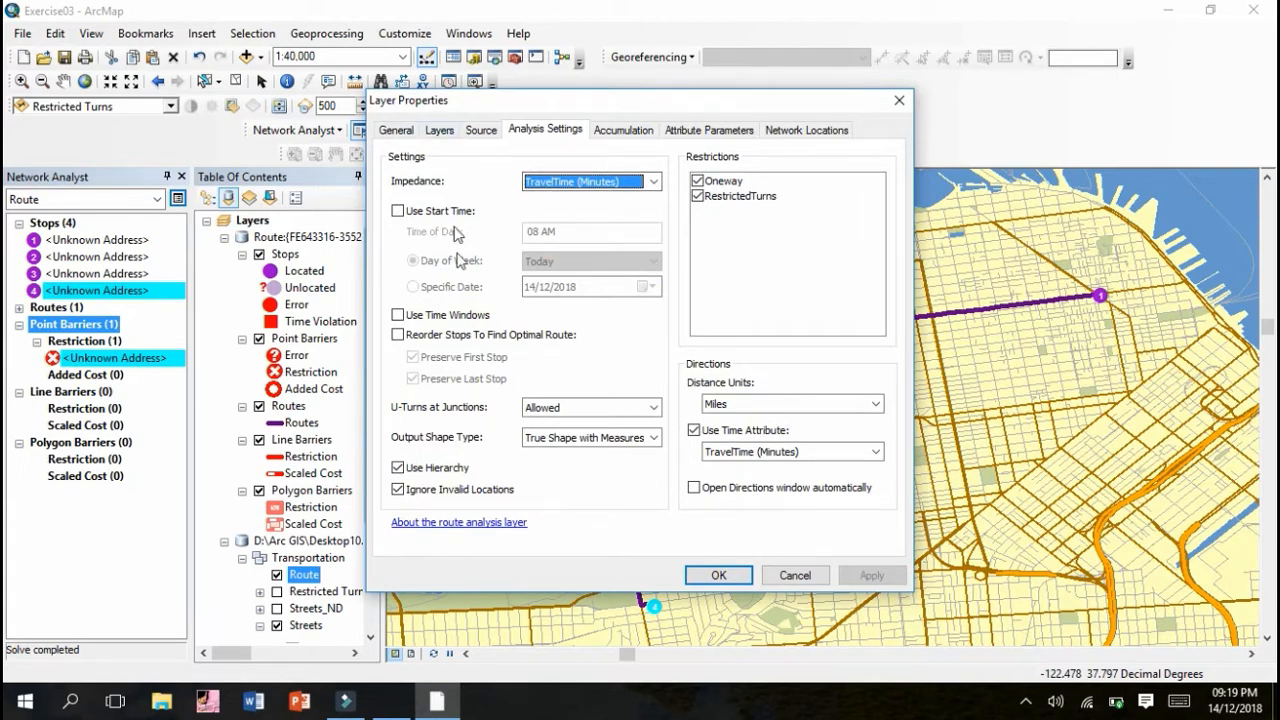
pyautogui.click(651, 181)
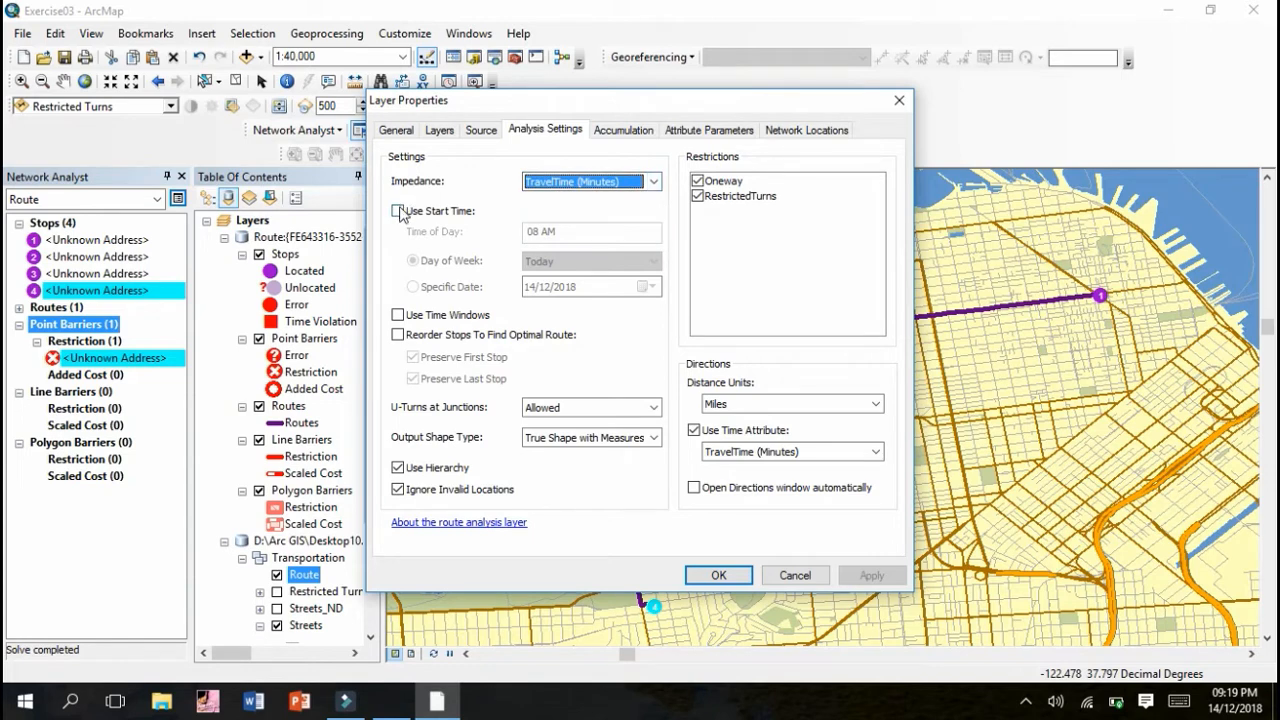
pyautogui.click(398, 211)
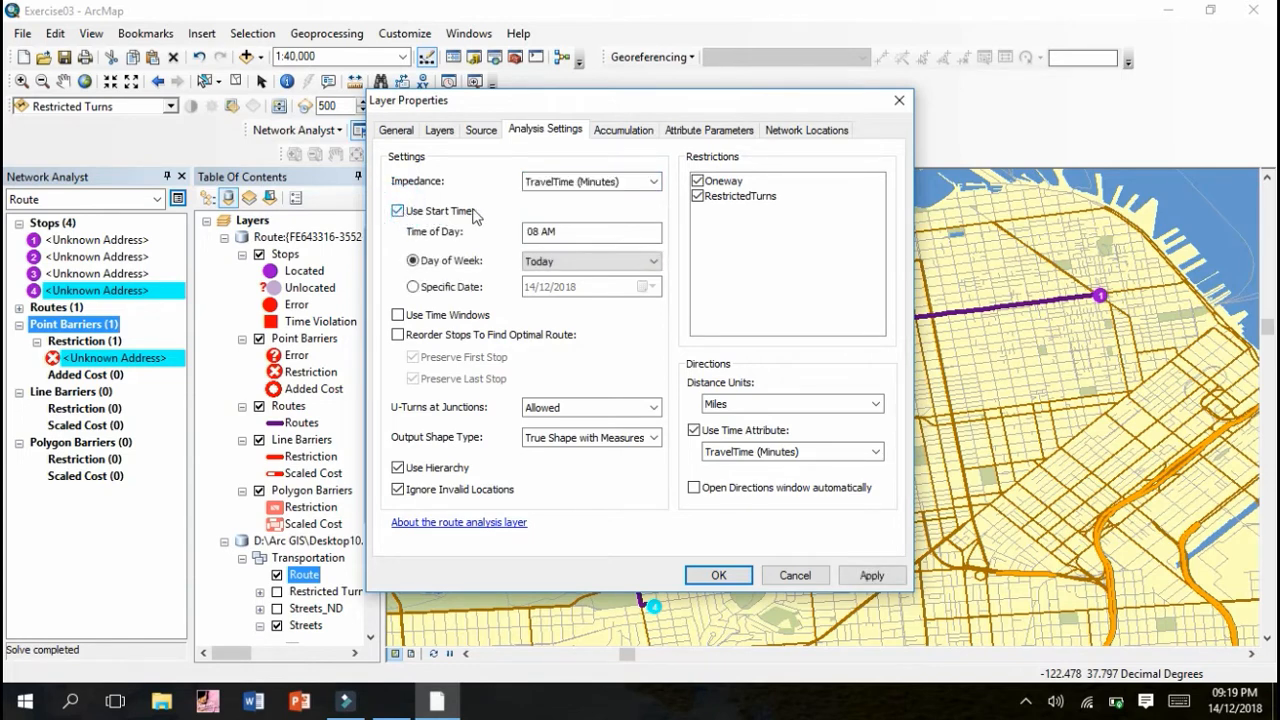
pyautogui.click(590, 232)
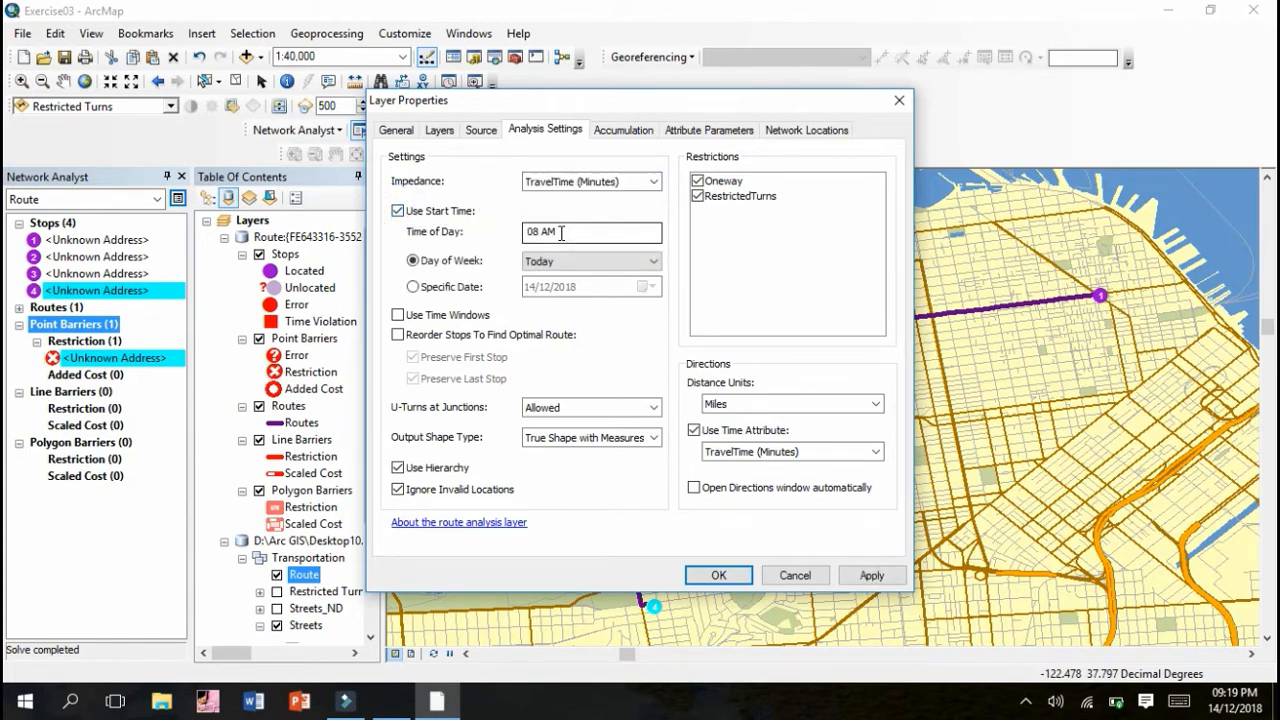
pyautogui.click(644, 261)
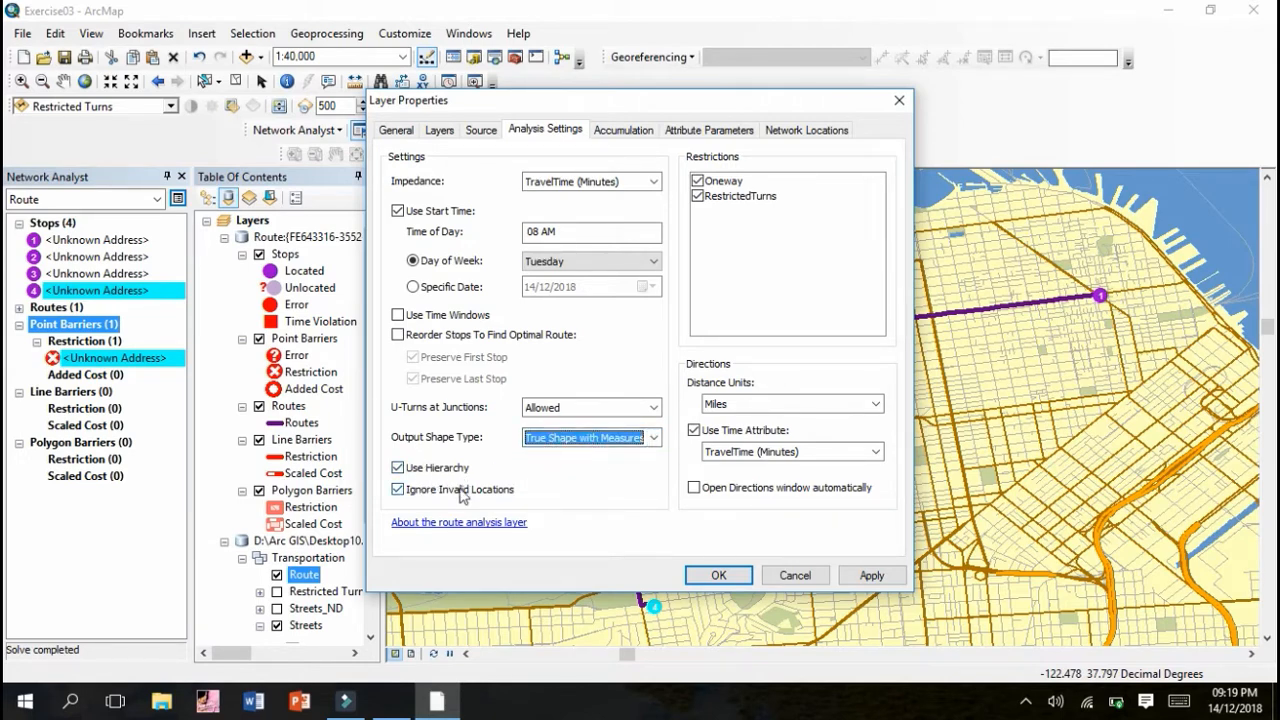
pyautogui.click(872, 575)
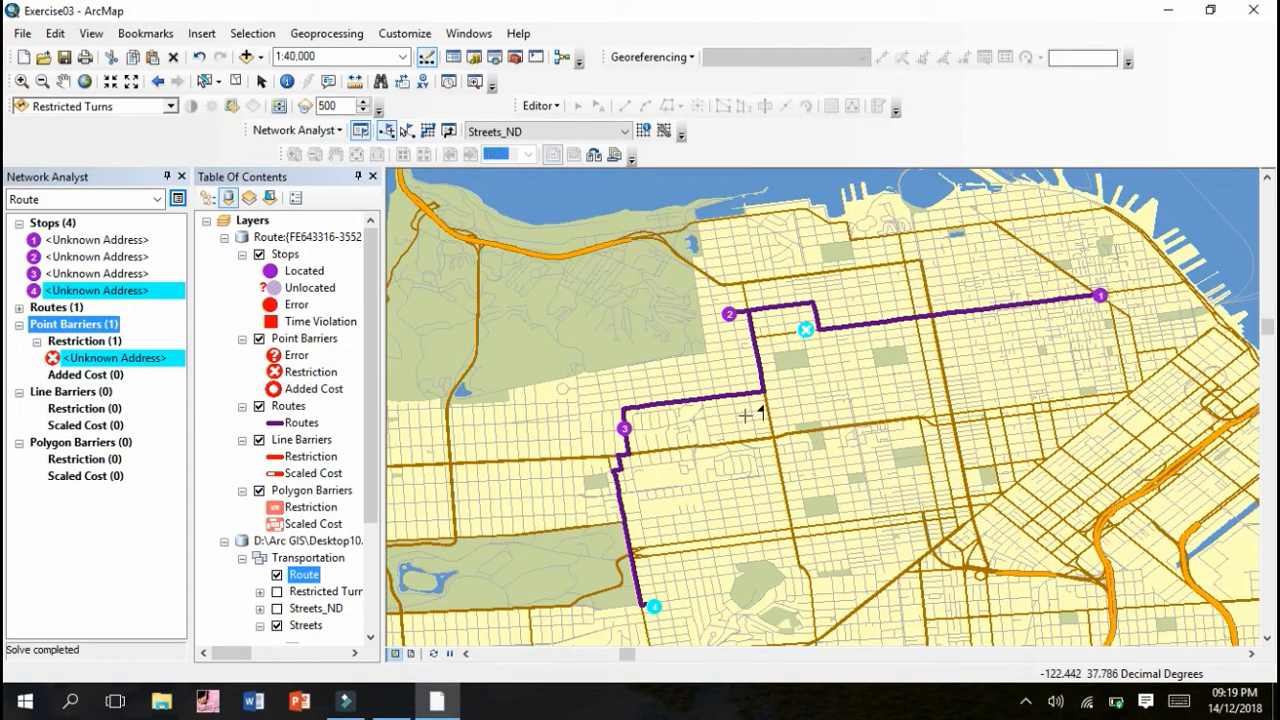
pyautogui.moveTo(875, 416)
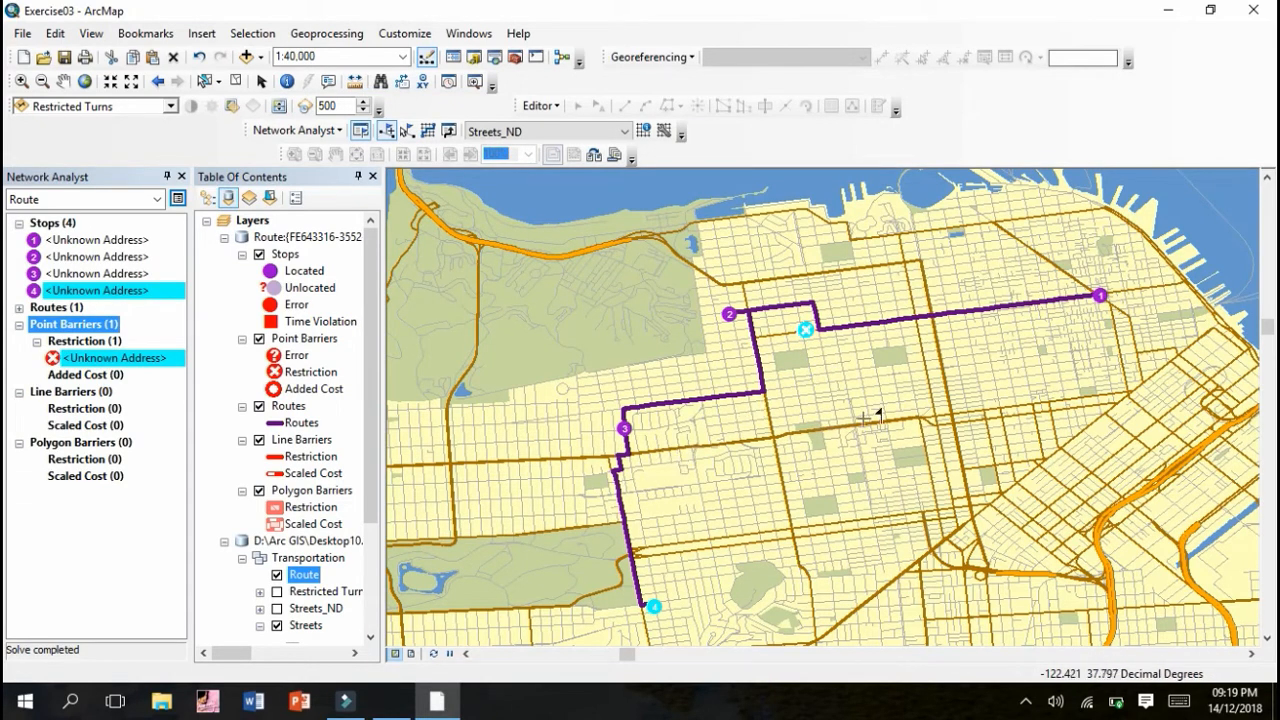
pyautogui.moveTo(780, 360)
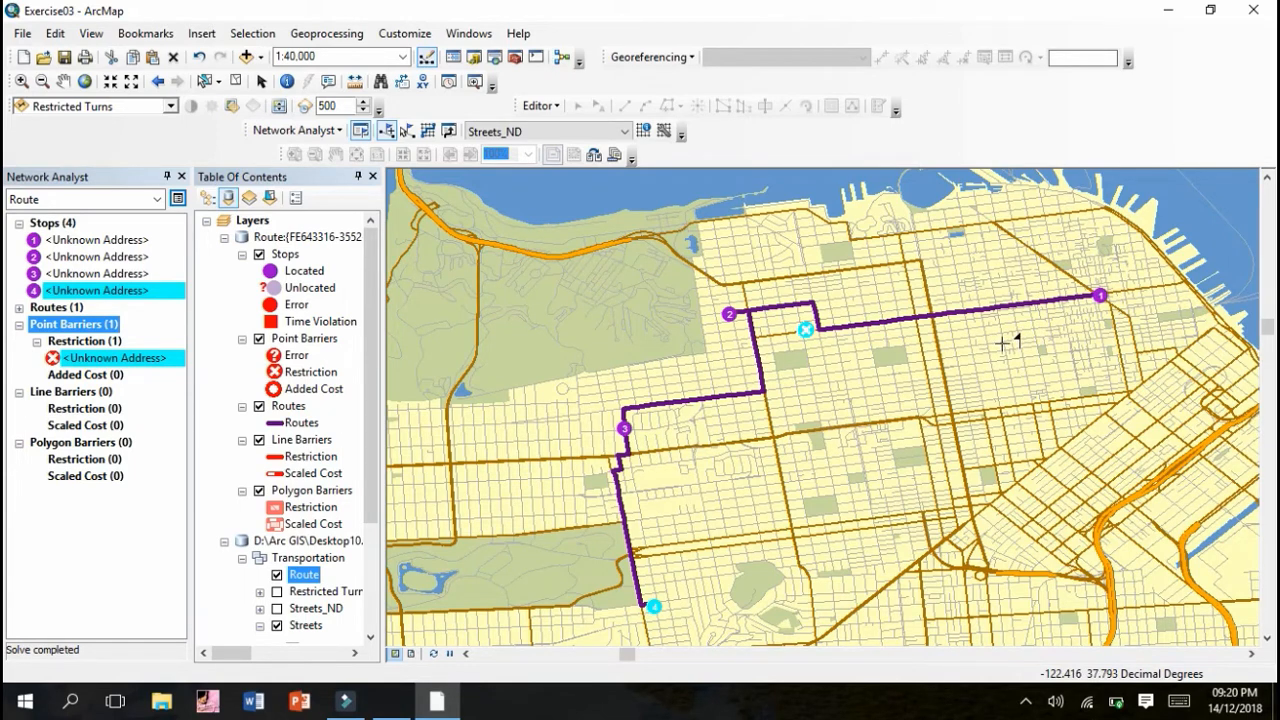
pyautogui.moveTo(516, 182)
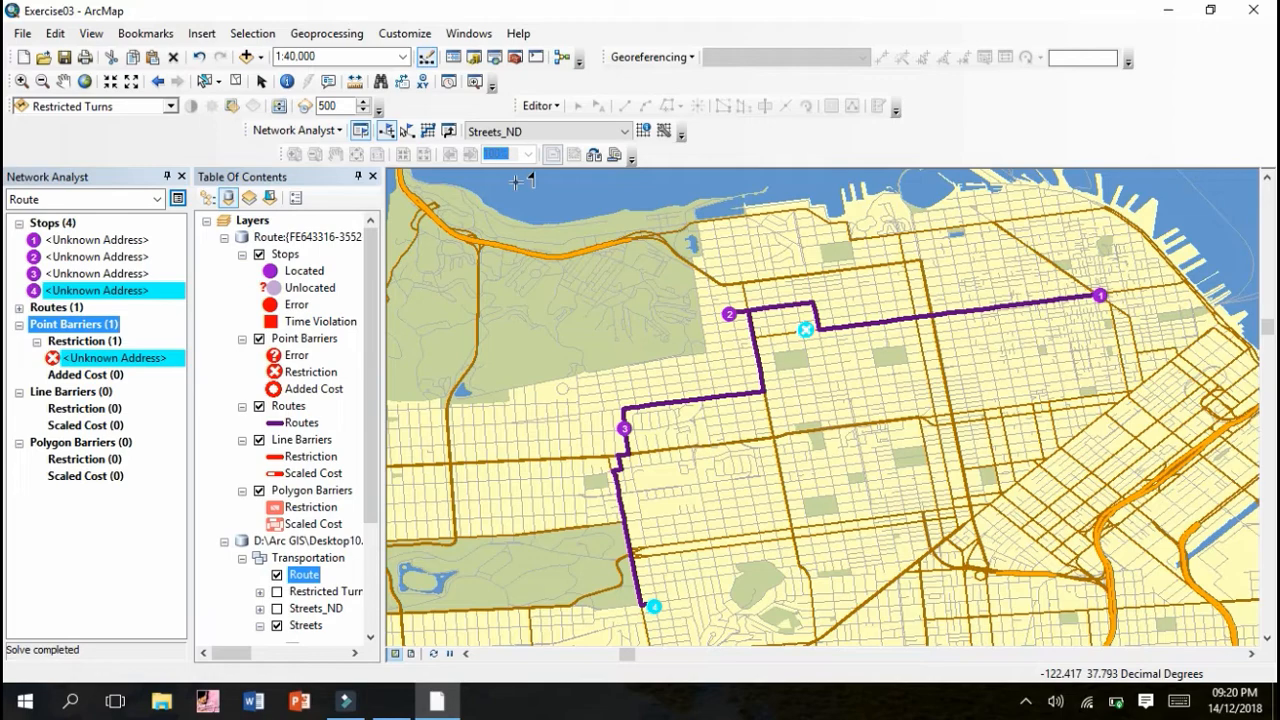
pyautogui.moveTo(731, 318)
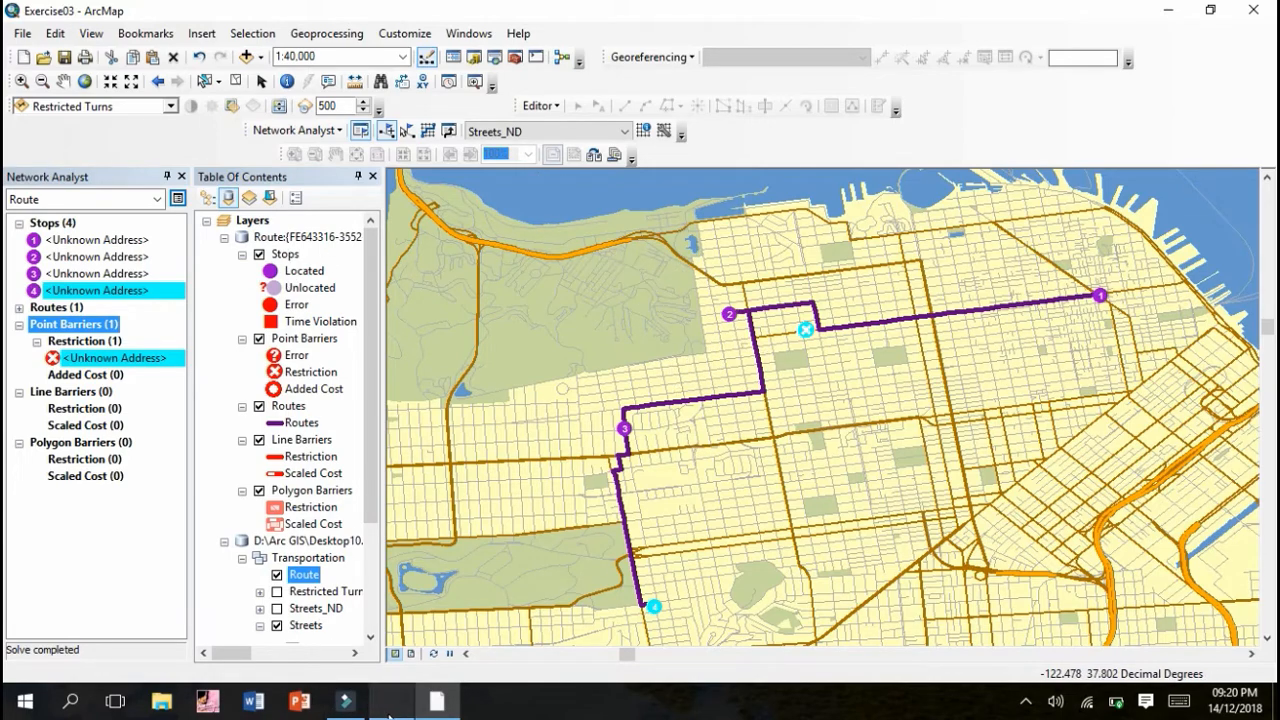
# Step: Scroll the network analyst tutorial PDF to page 33's 'Saving the route' steps, then return to ArcMap
pyautogui.click(433, 700)
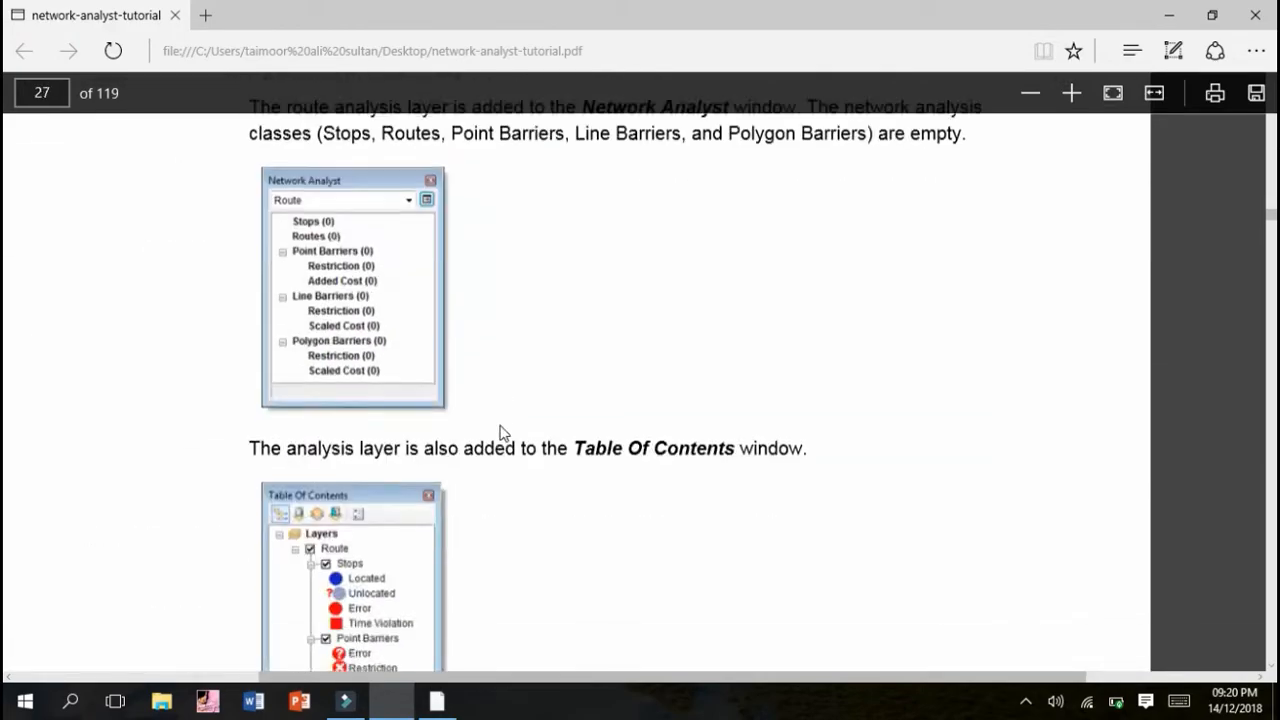
pyautogui.scroll(-3)
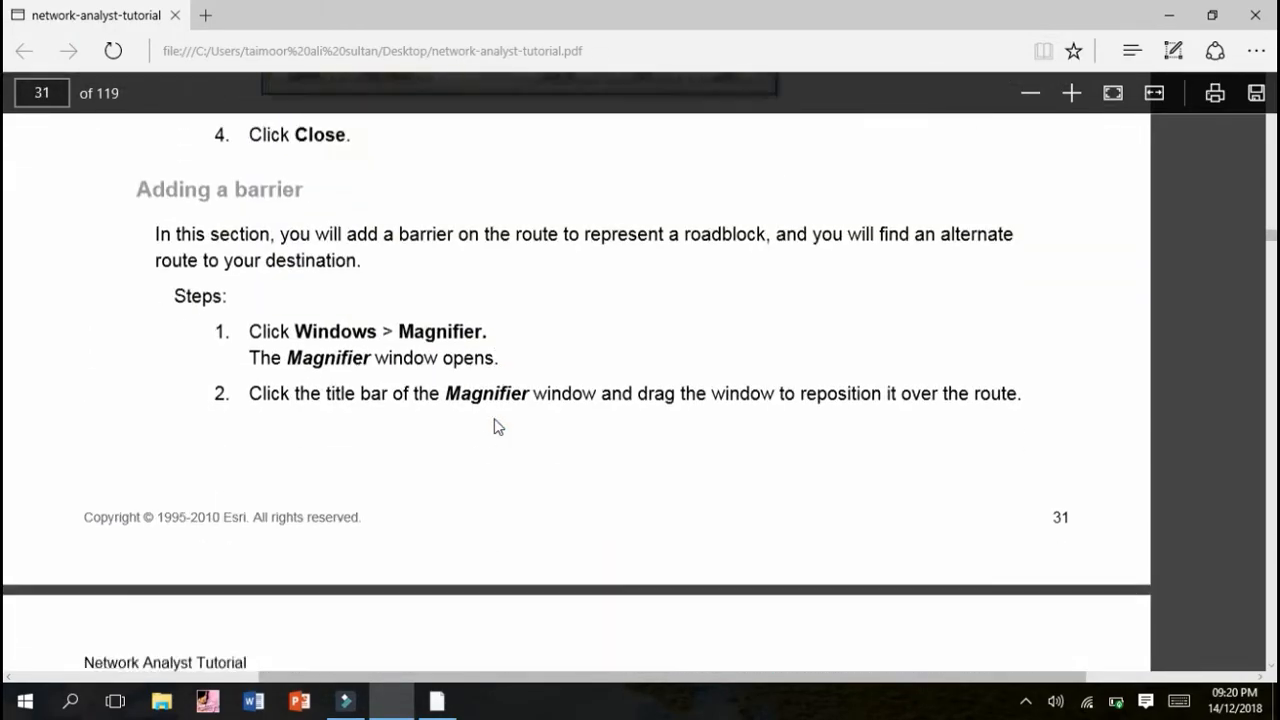
pyautogui.scroll(-3)
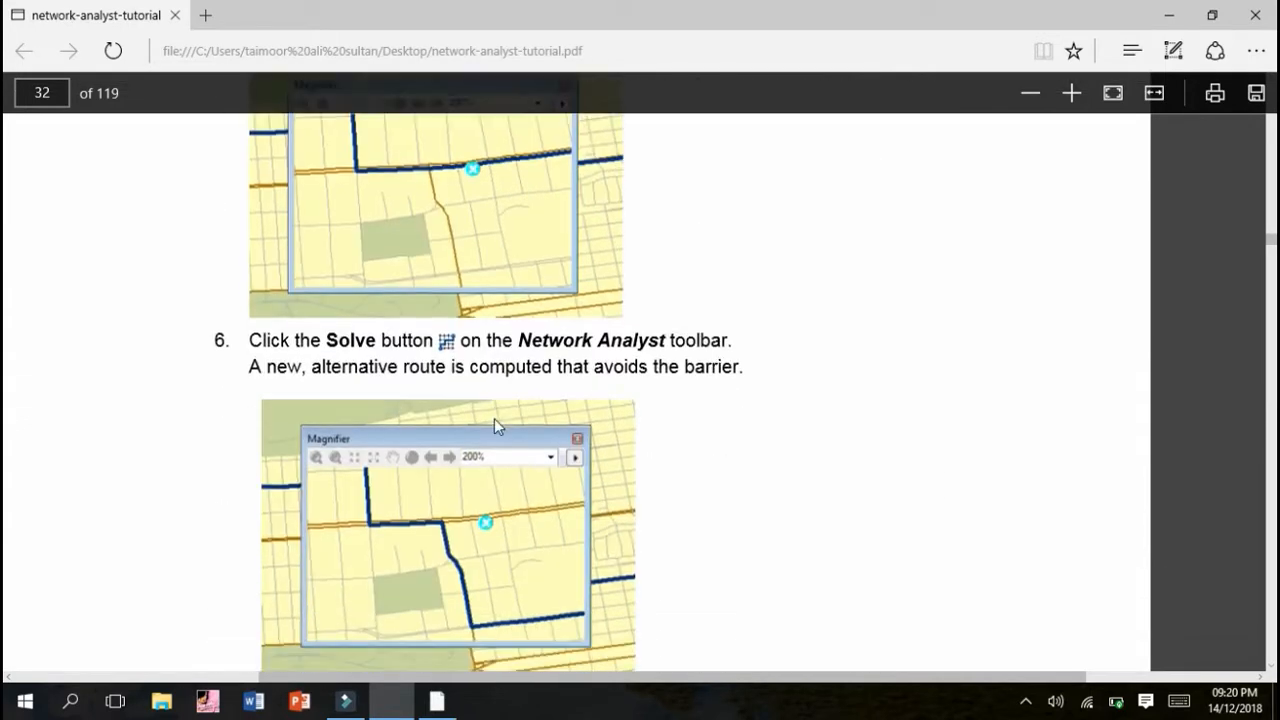
pyautogui.scroll(-3)
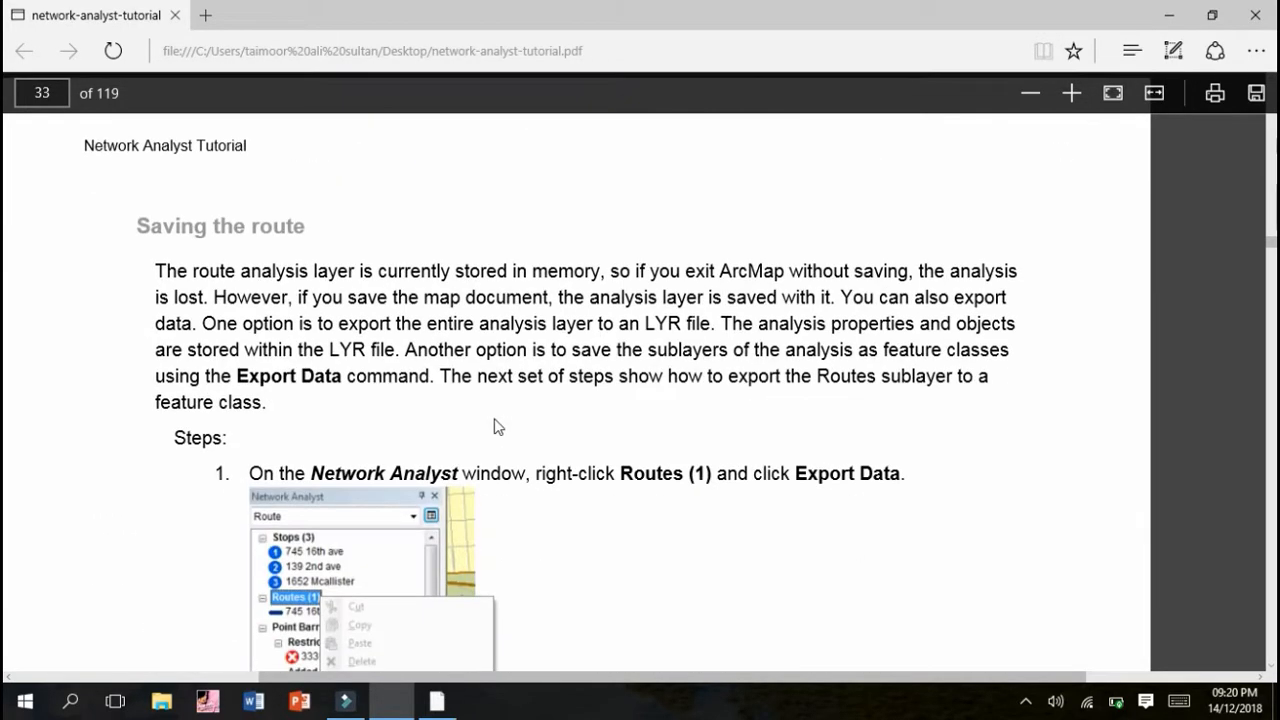
pyautogui.scroll(-3)
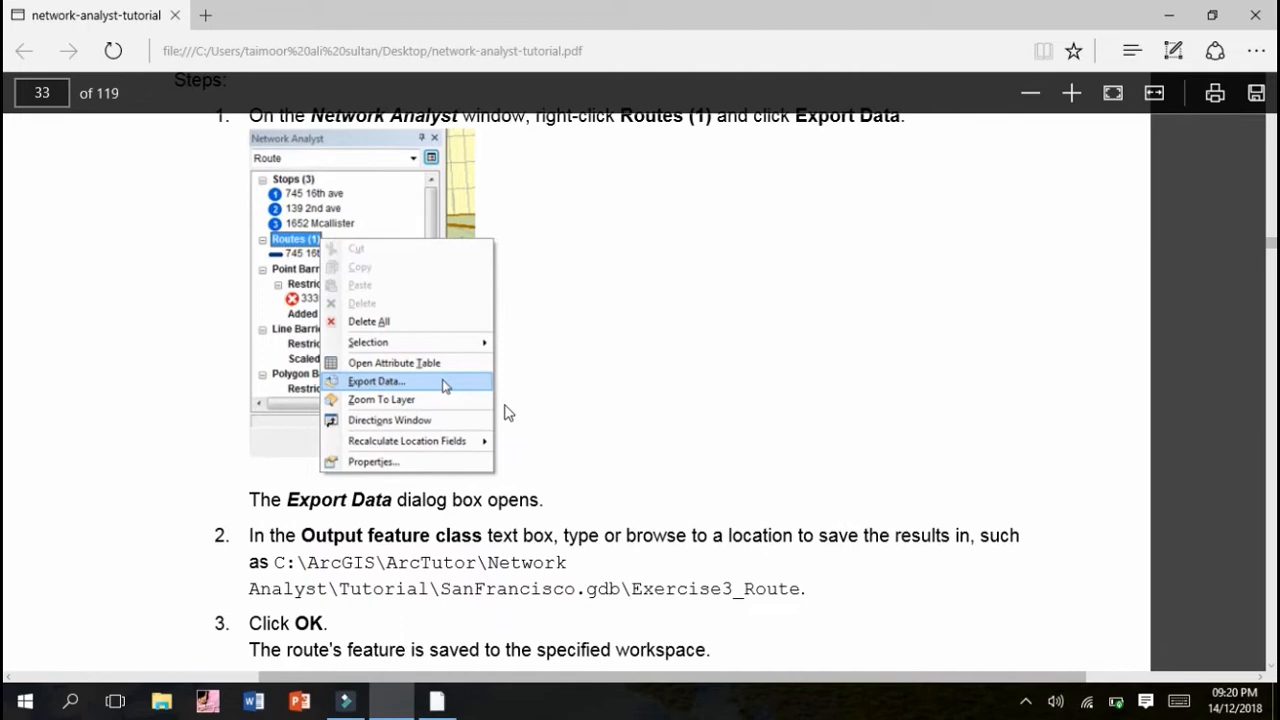
pyautogui.scroll(-3)
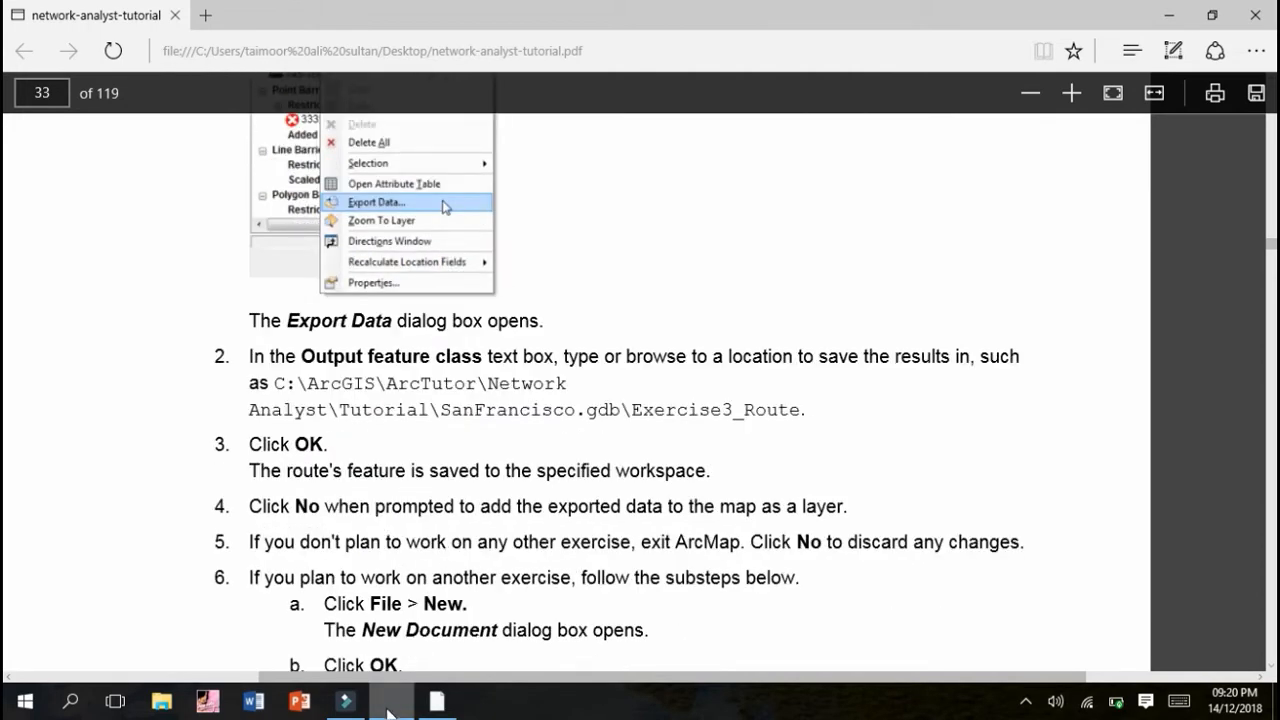
pyautogui.click(435, 712)
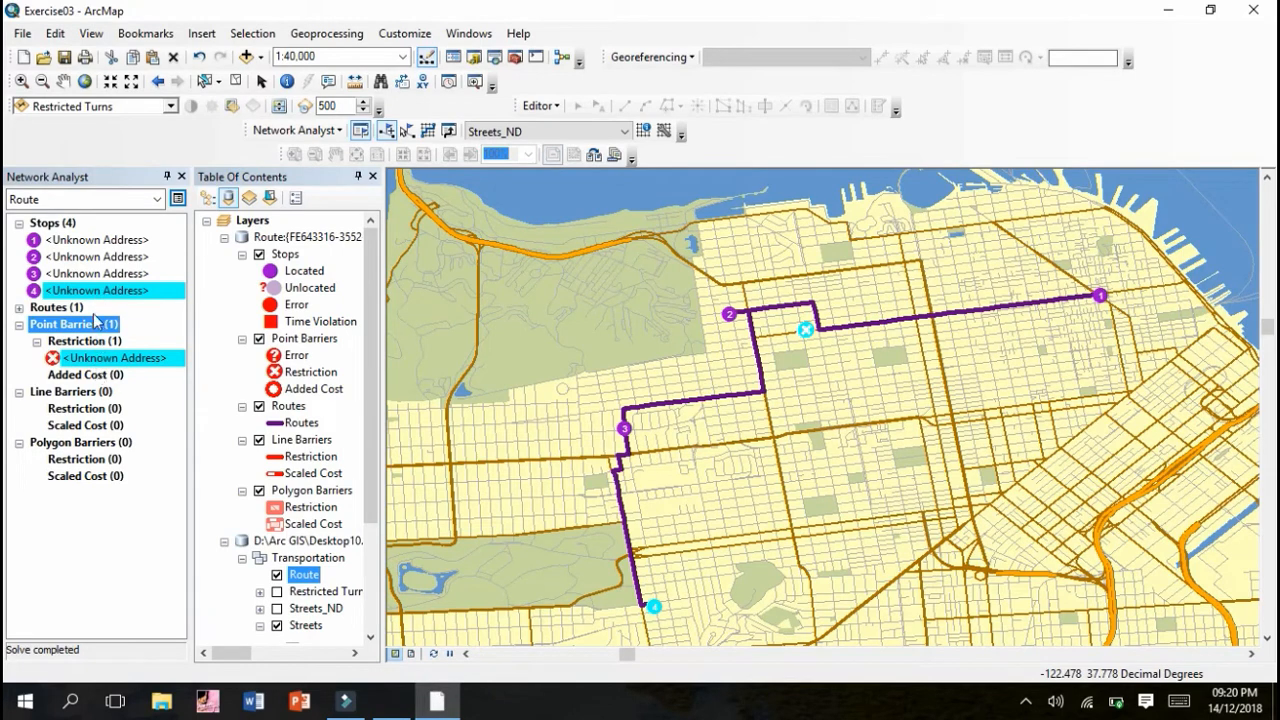
# Step: Export all features of Routes (1), browsing to a desktop folder as the save location
pyautogui.rightClick(75, 323)
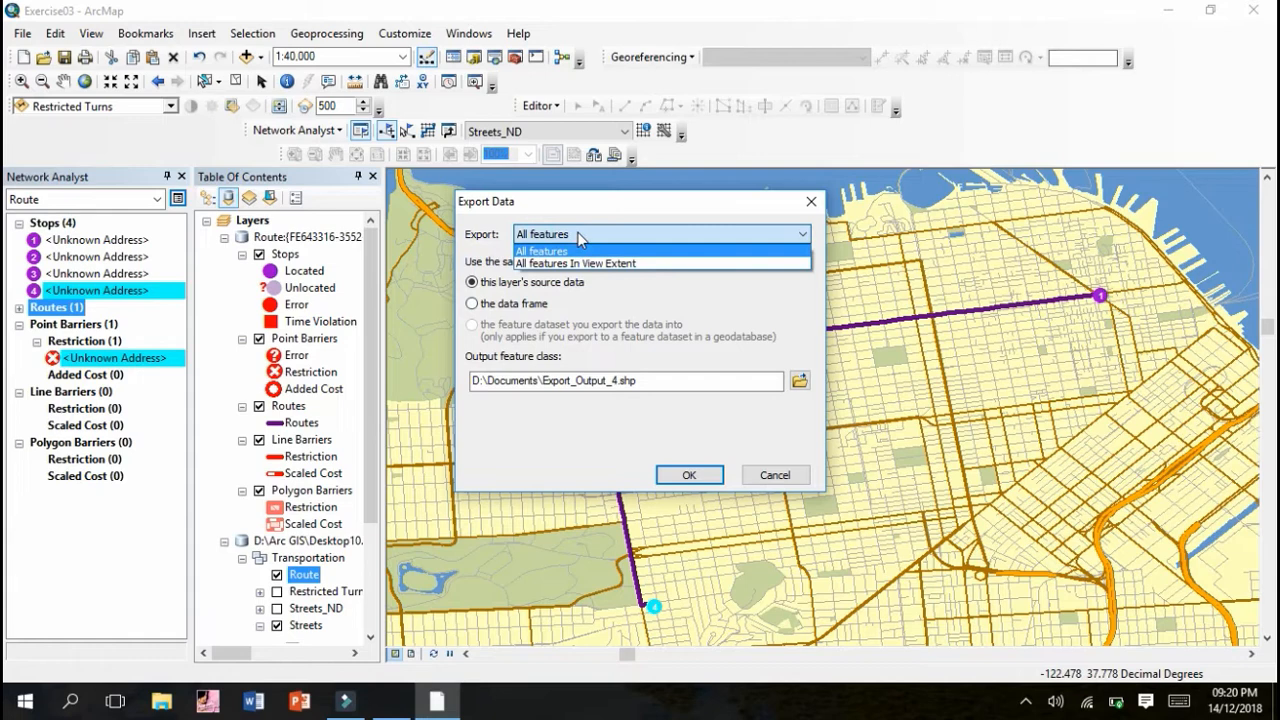
pyautogui.click(542, 250)
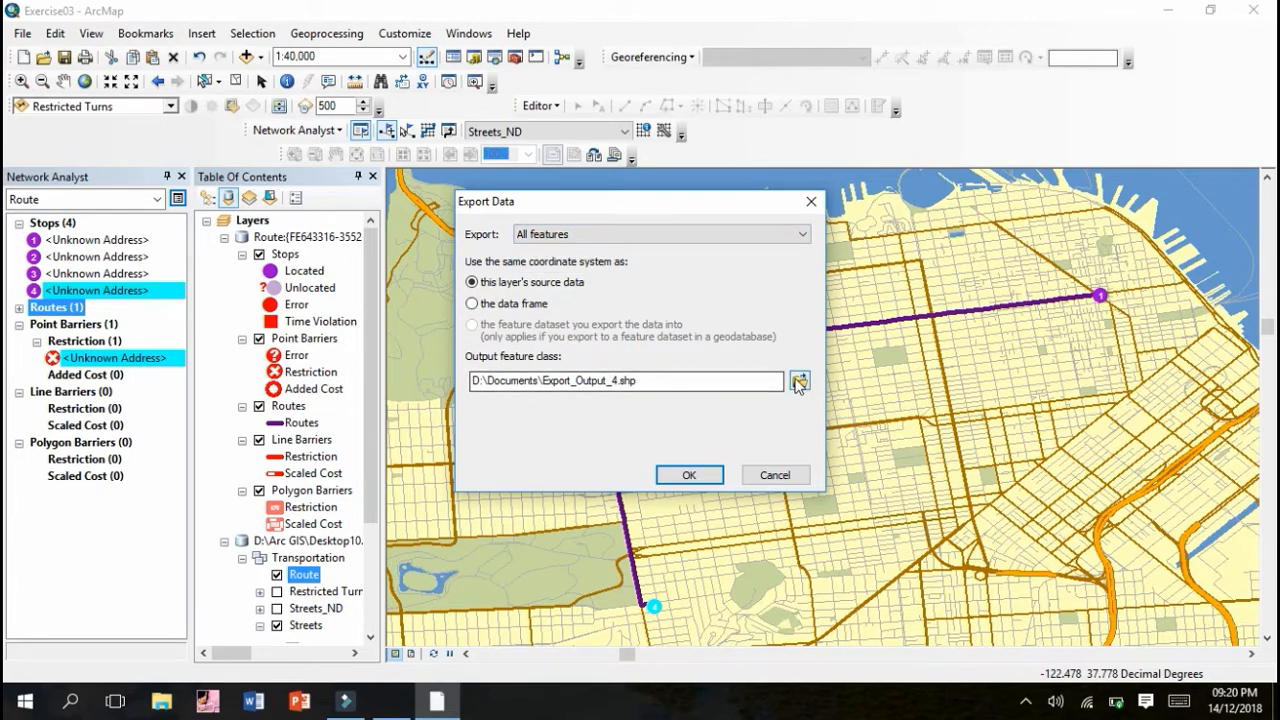
pyautogui.click(799, 381)
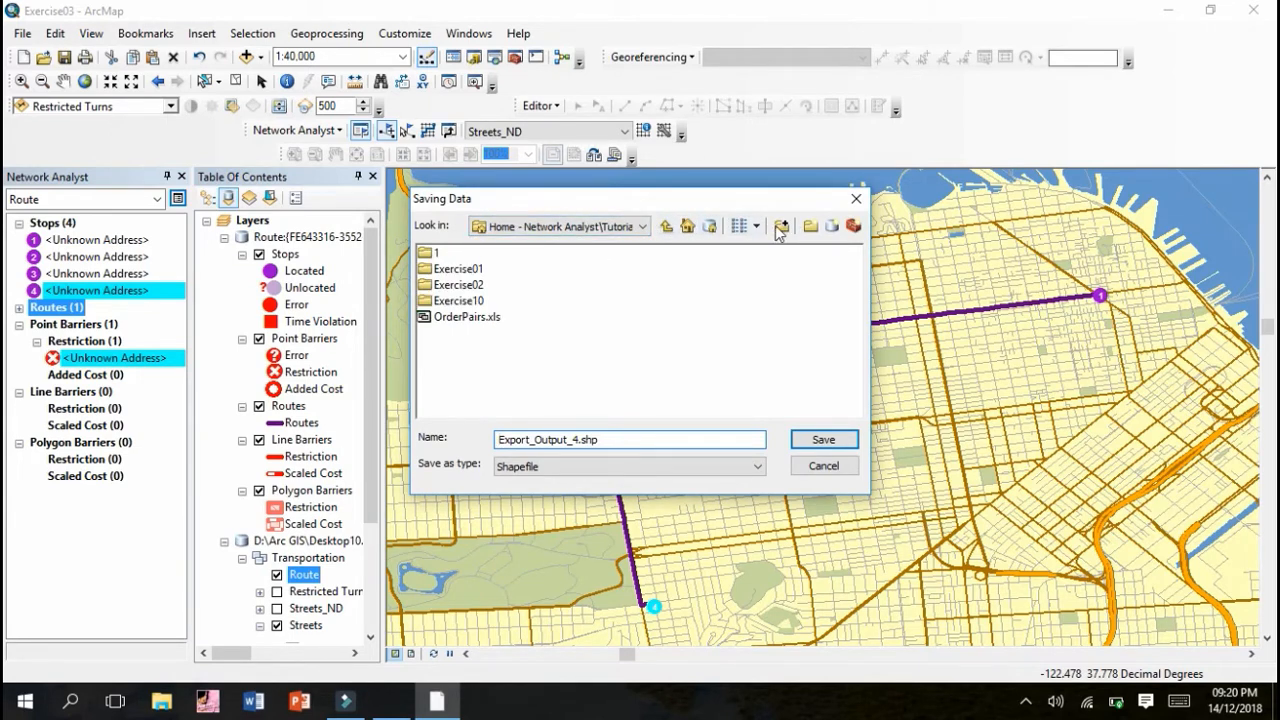
pyautogui.click(667, 225)
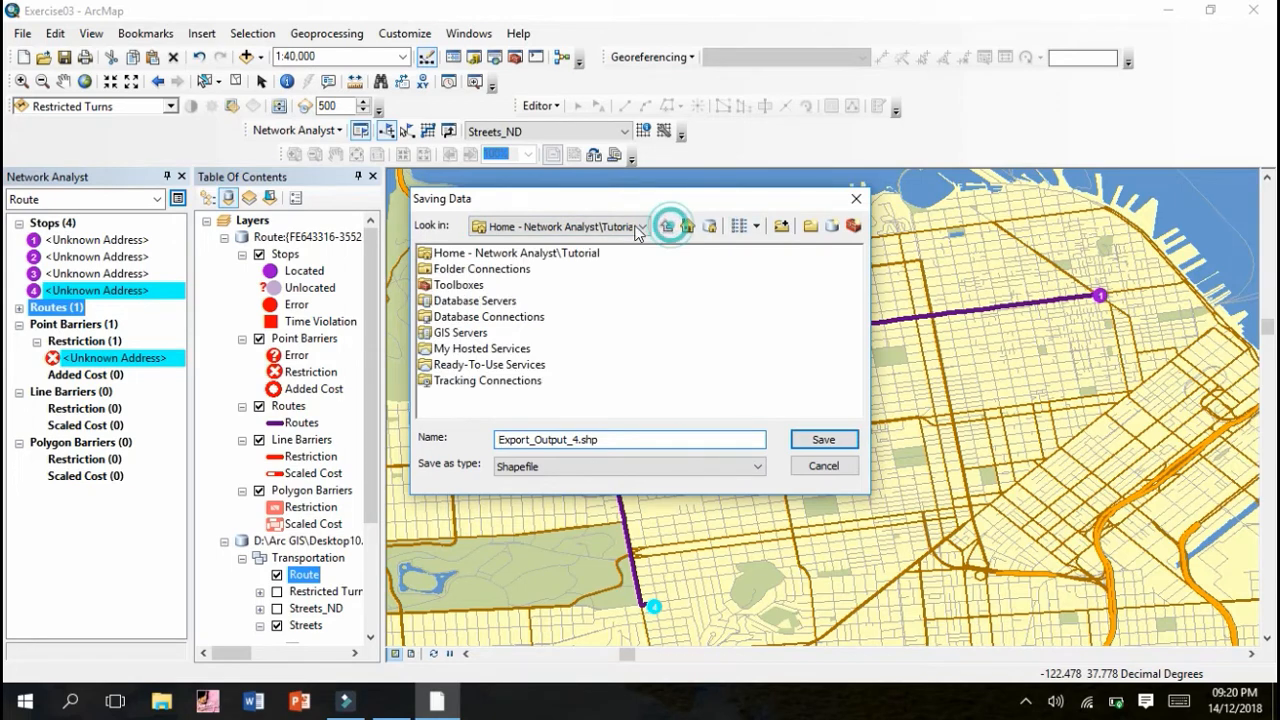
pyautogui.click(643, 225)
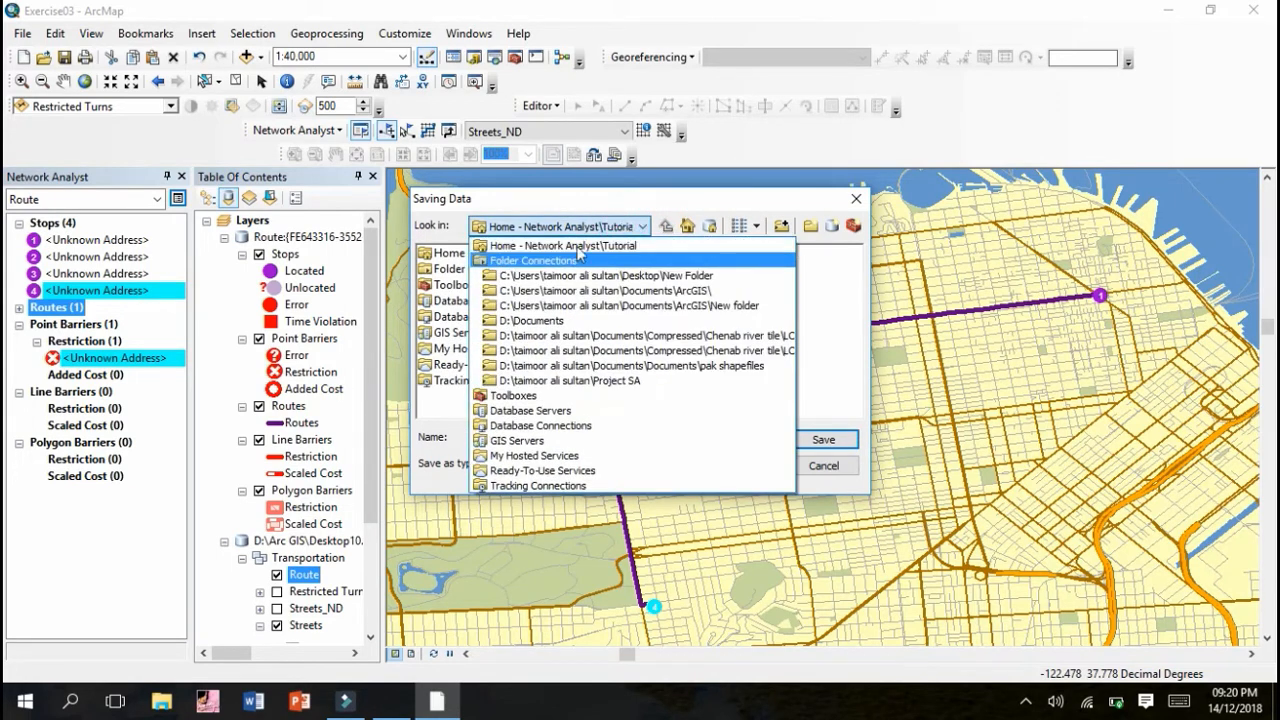
pyautogui.click(640, 305)
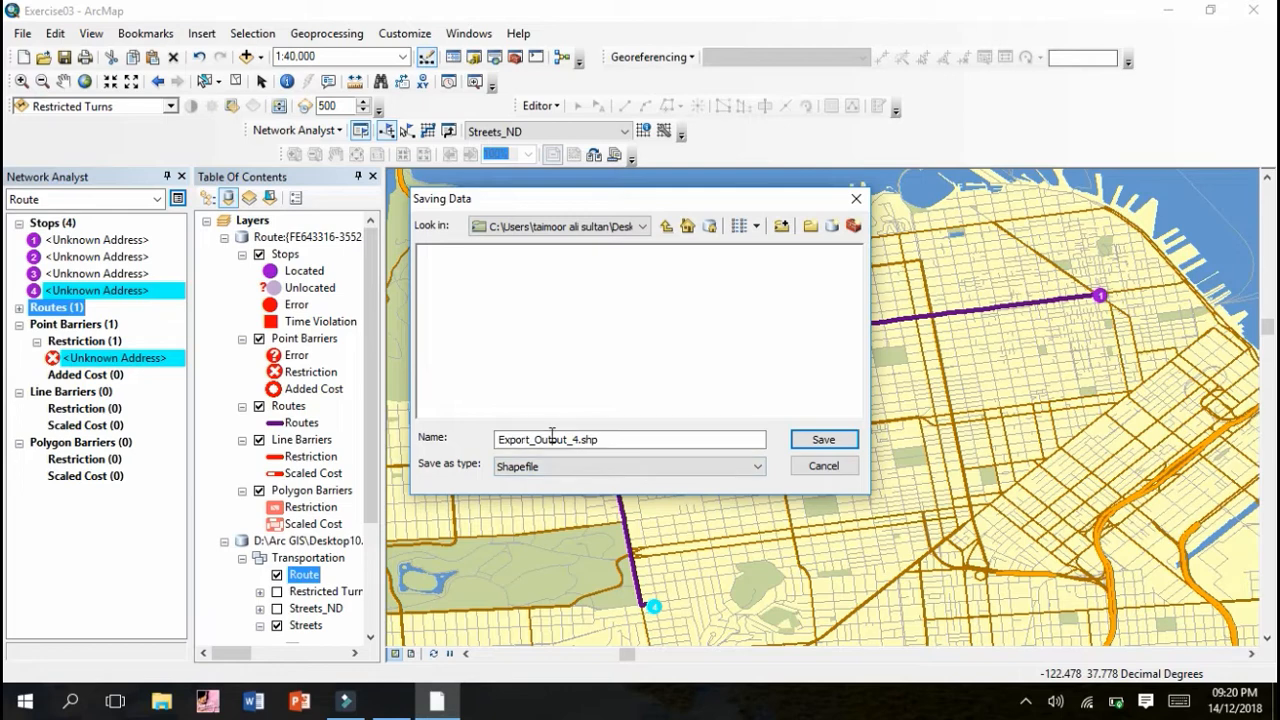
pyautogui.click(823, 439)
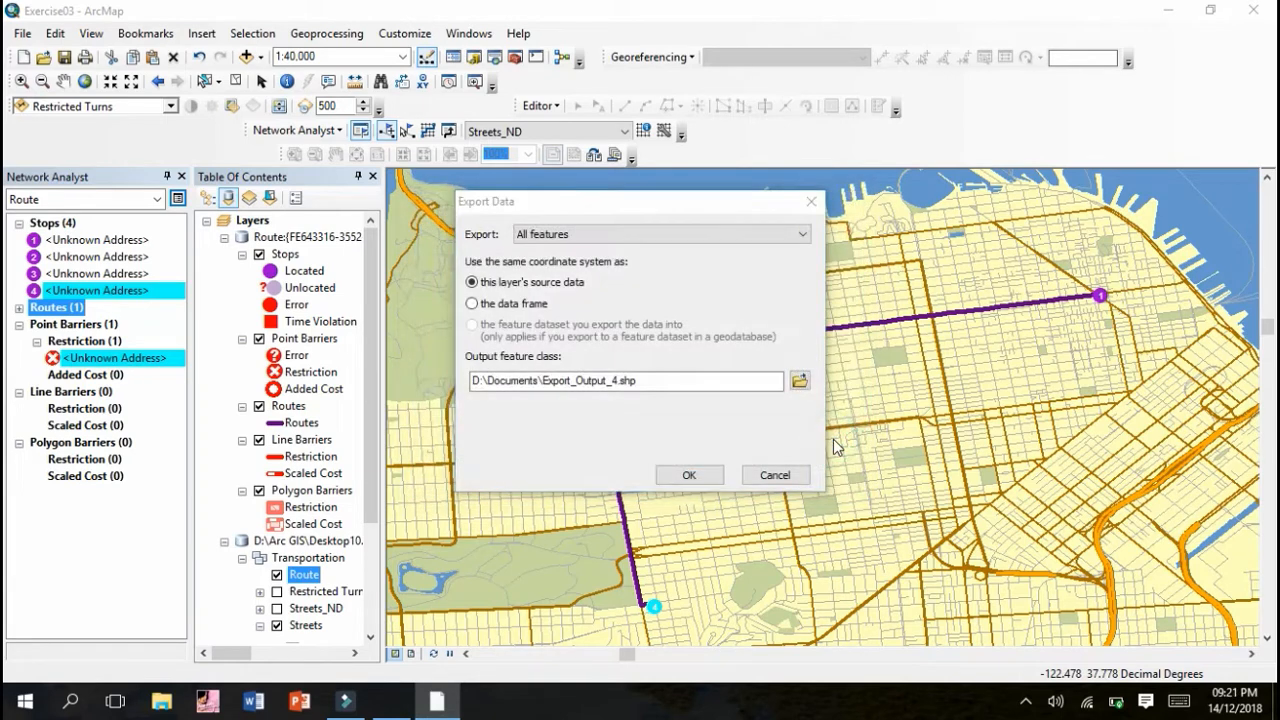
# Step: Dismiss the error, export the route as Export_Output_4.shp in D:\Documents, and add it as a layer
pyautogui.click(689, 475)
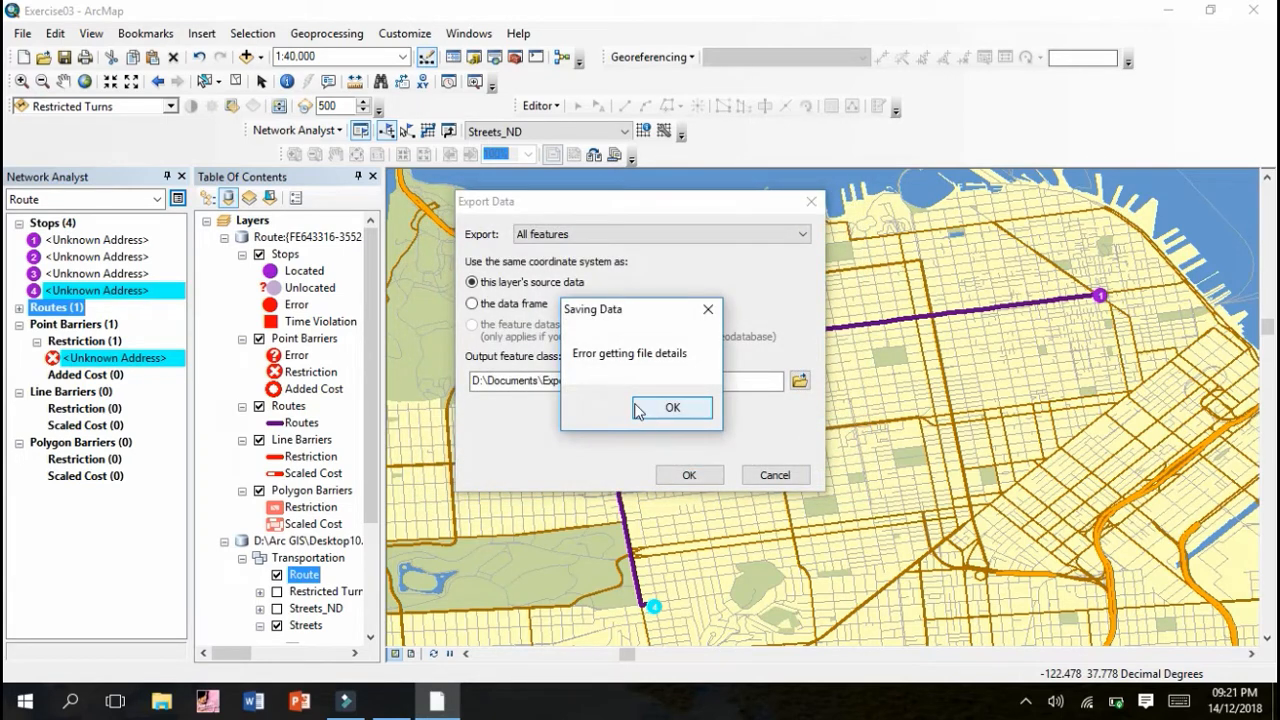
pyautogui.click(672, 407)
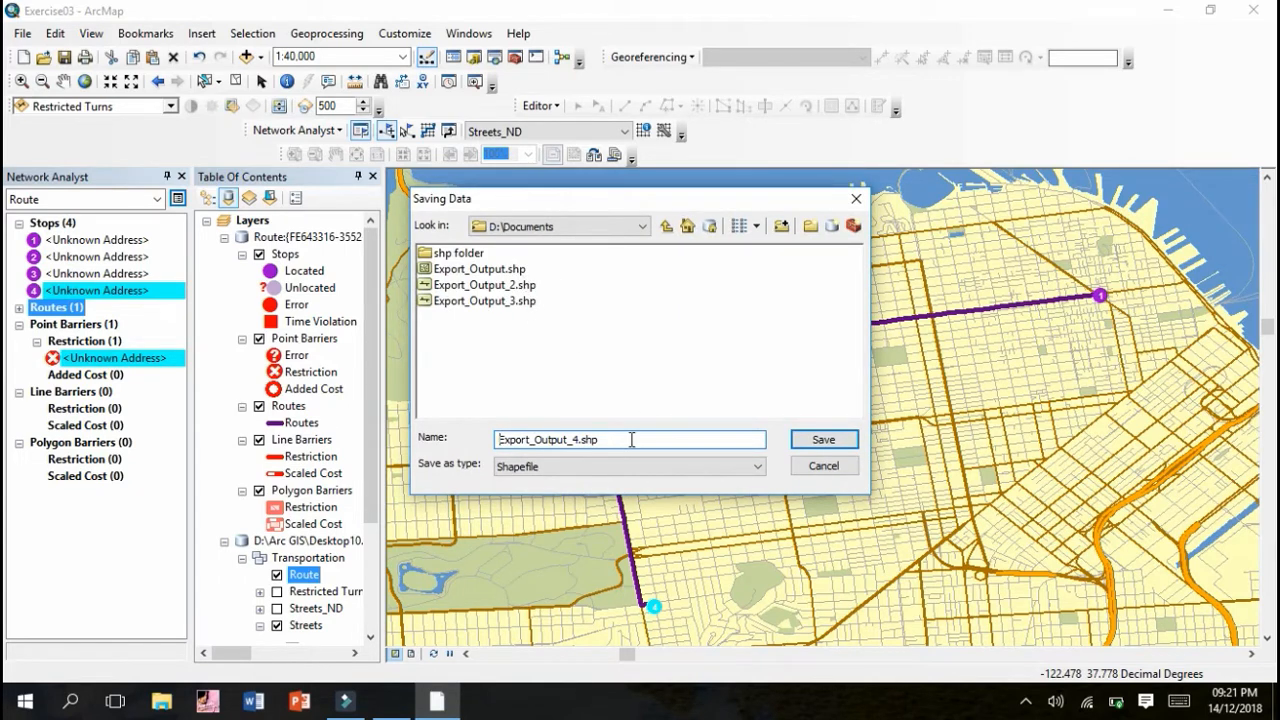
pyautogui.moveTo(824, 439)
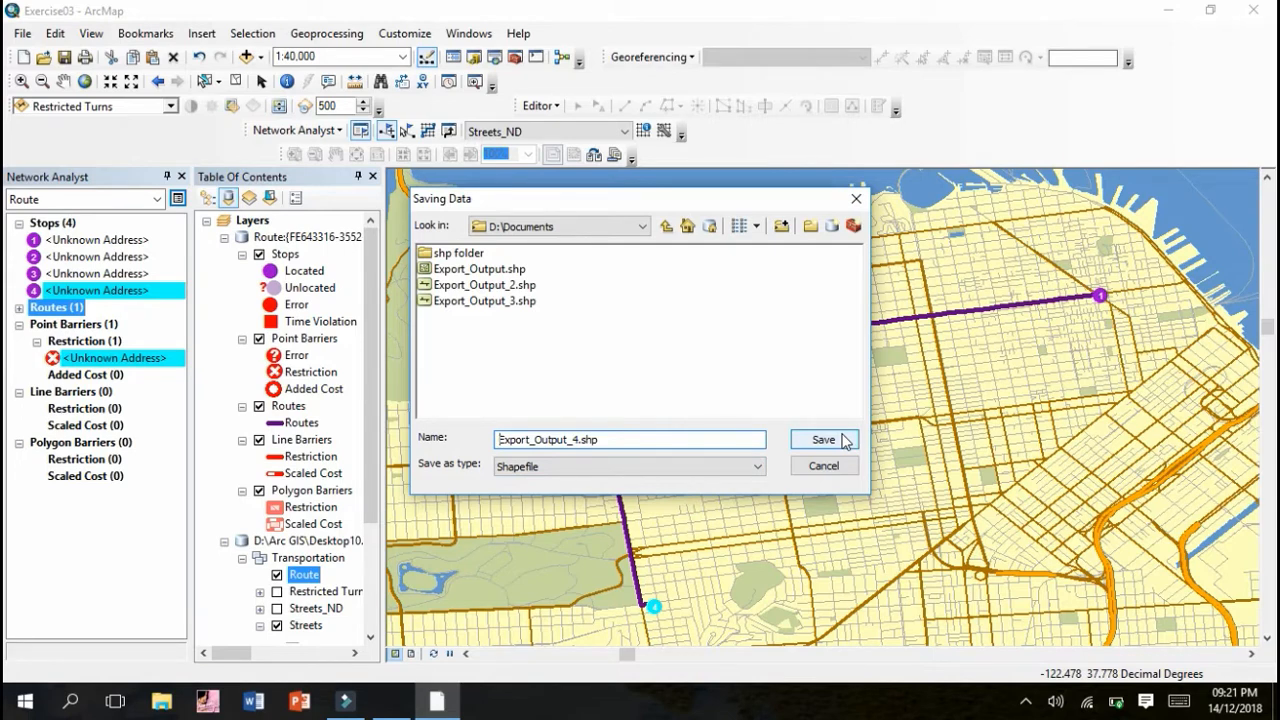
pyautogui.click(824, 439)
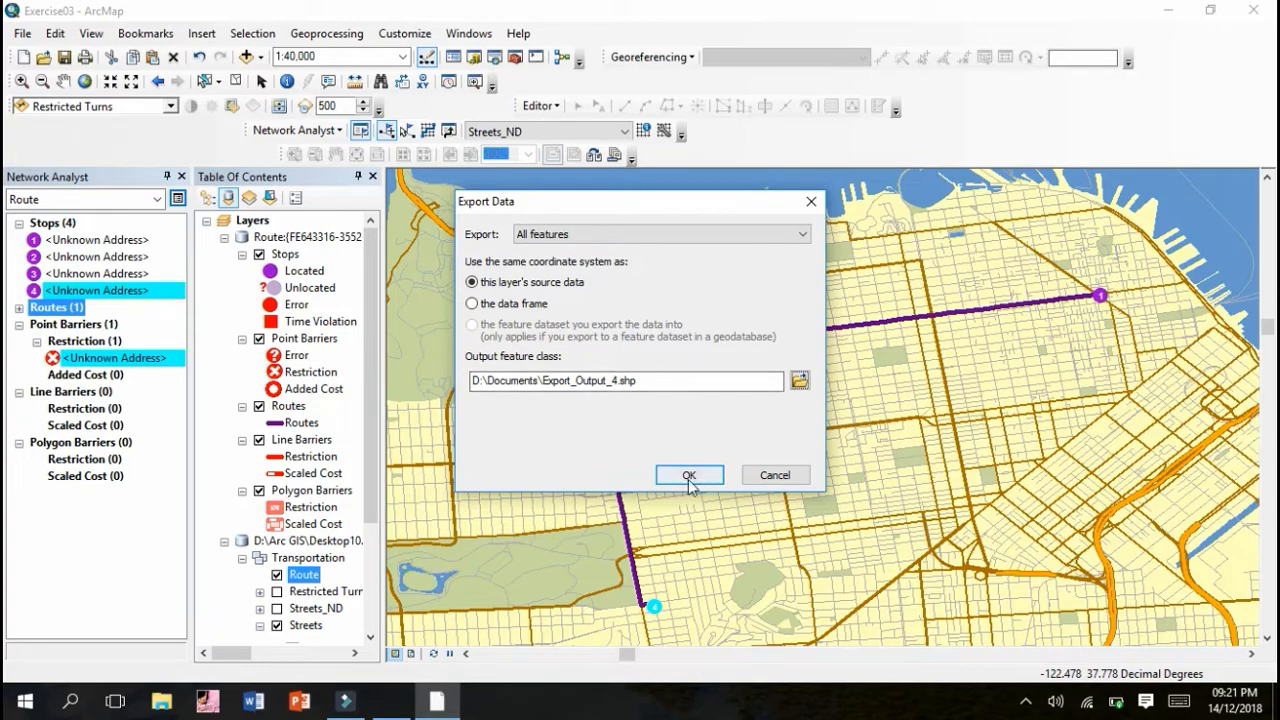
pyautogui.click(690, 475)
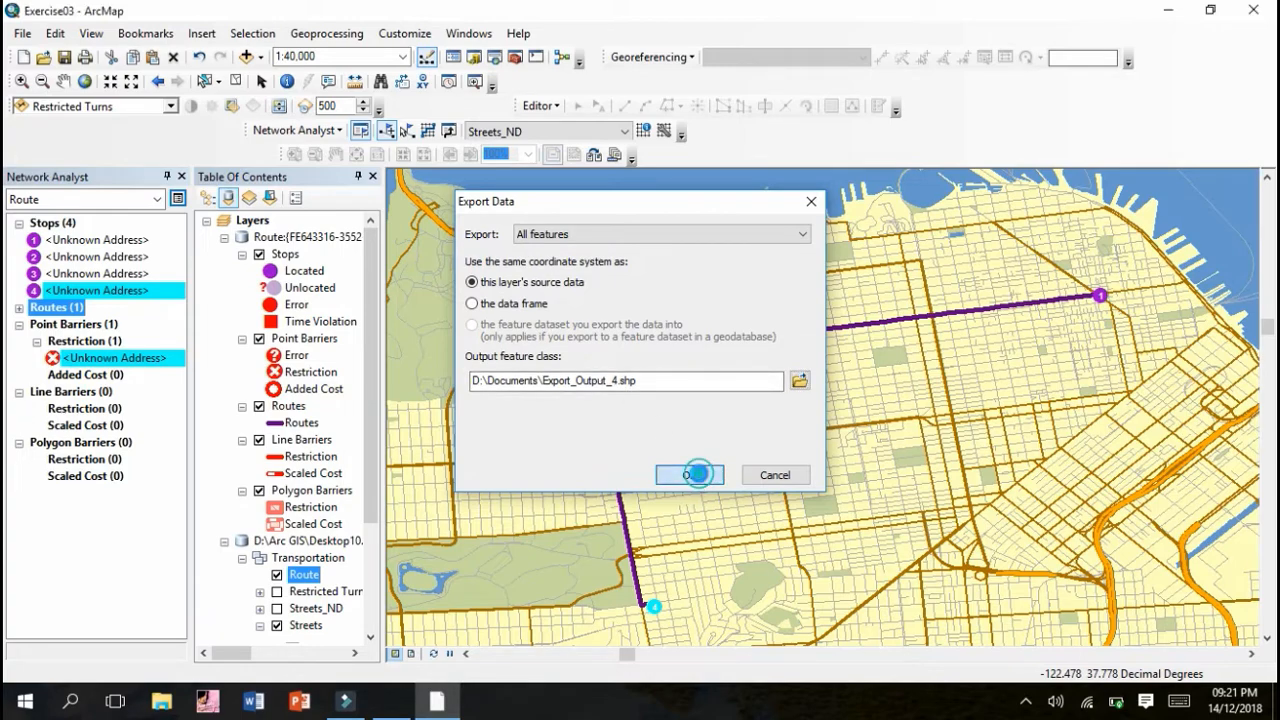
pyautogui.click(690, 474)
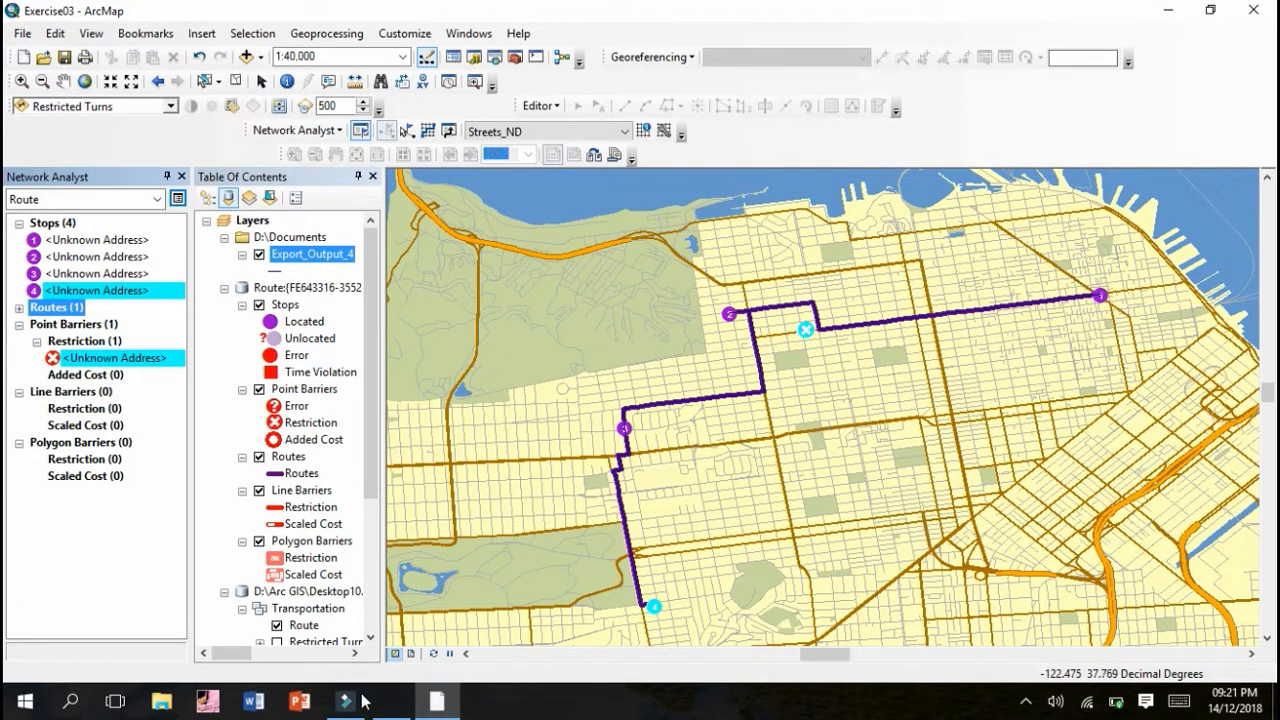
pyautogui.click(346, 701)
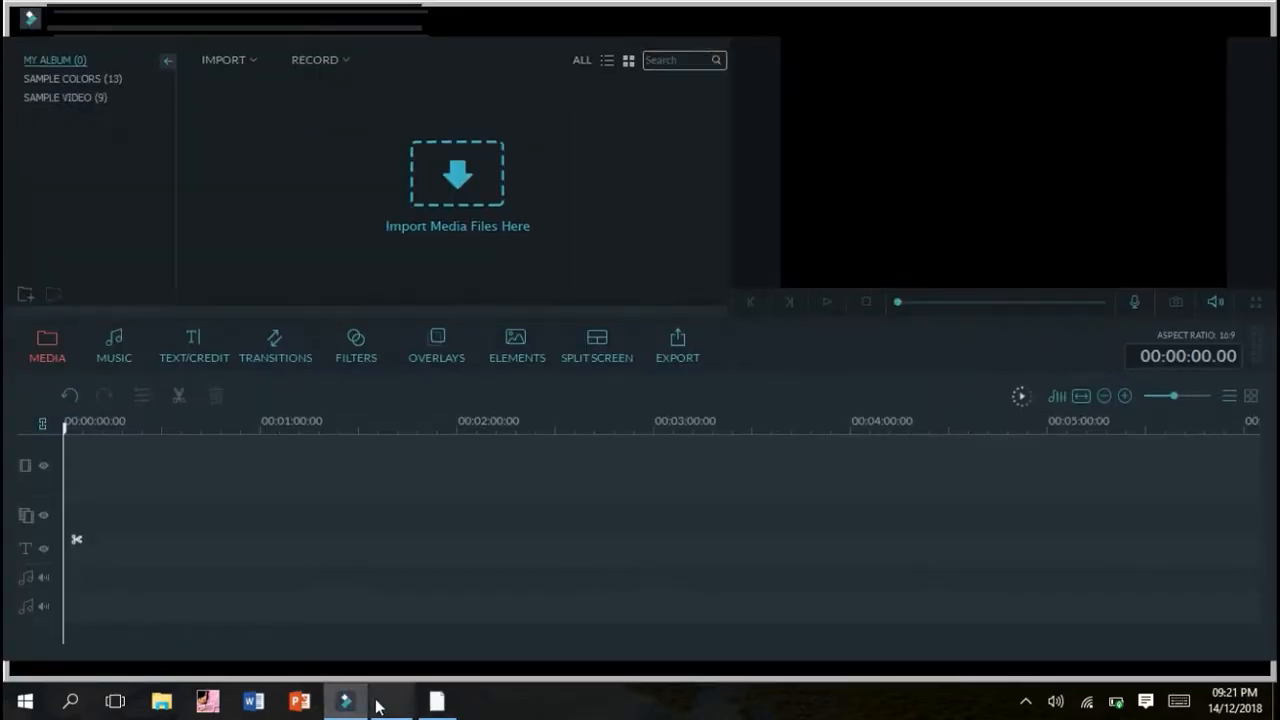